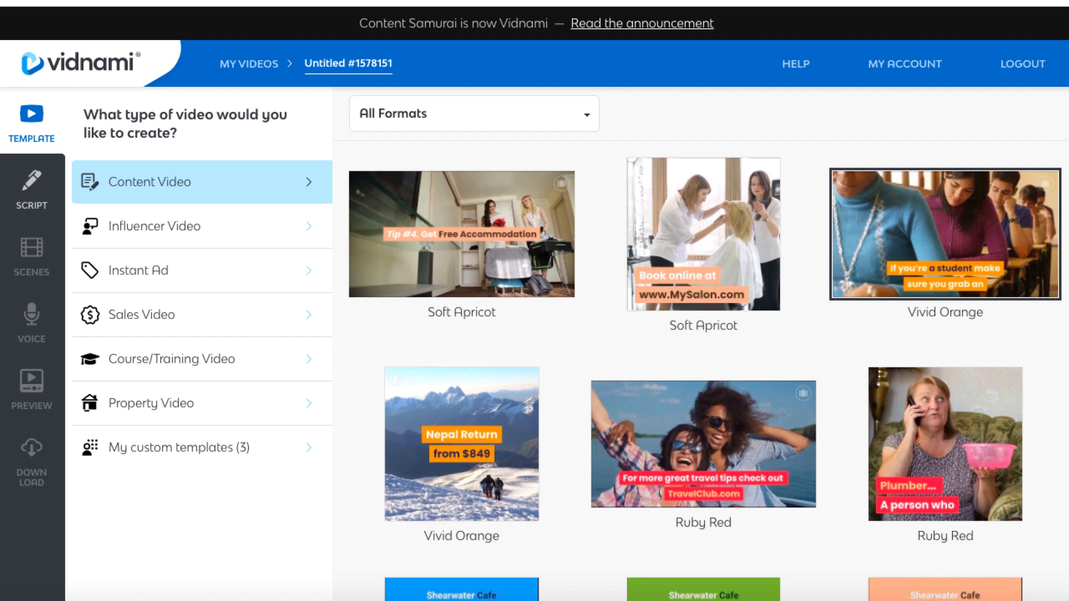
mouse_move(176, 226)
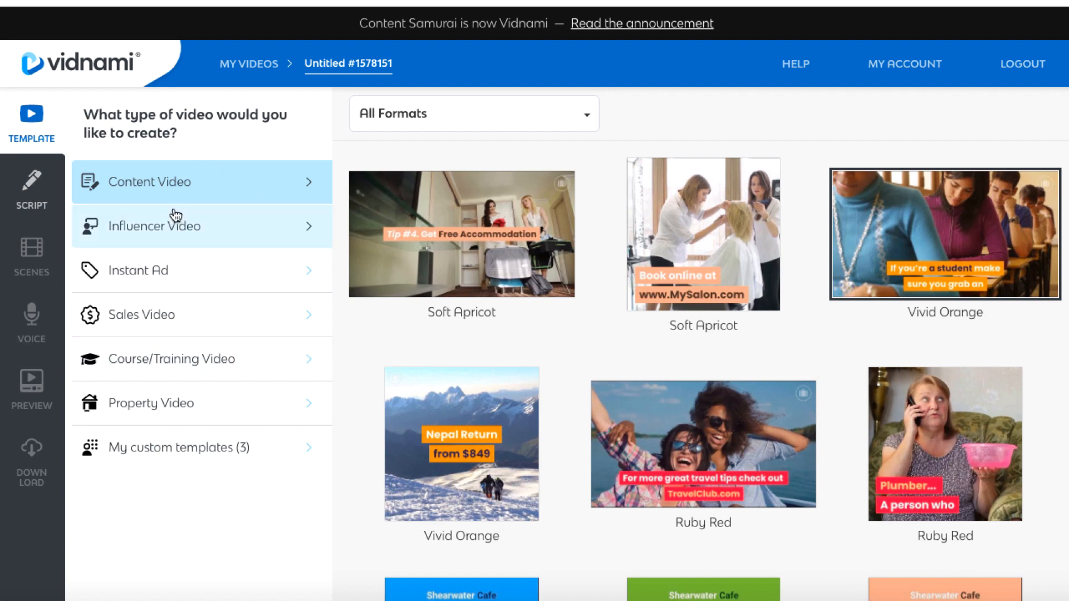
mouse_move(172, 270)
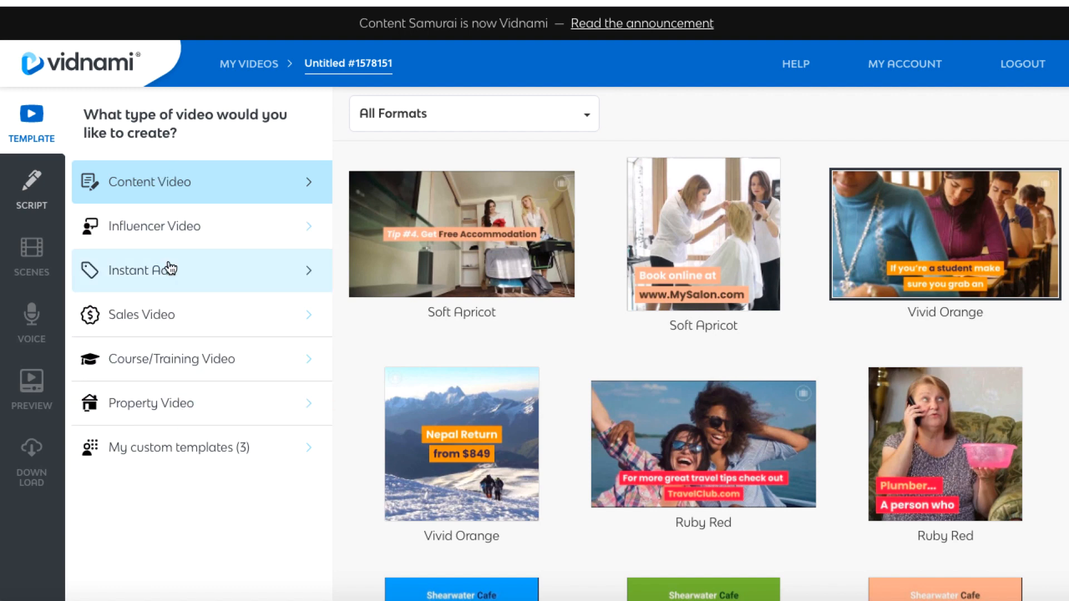
mouse_move(168, 190)
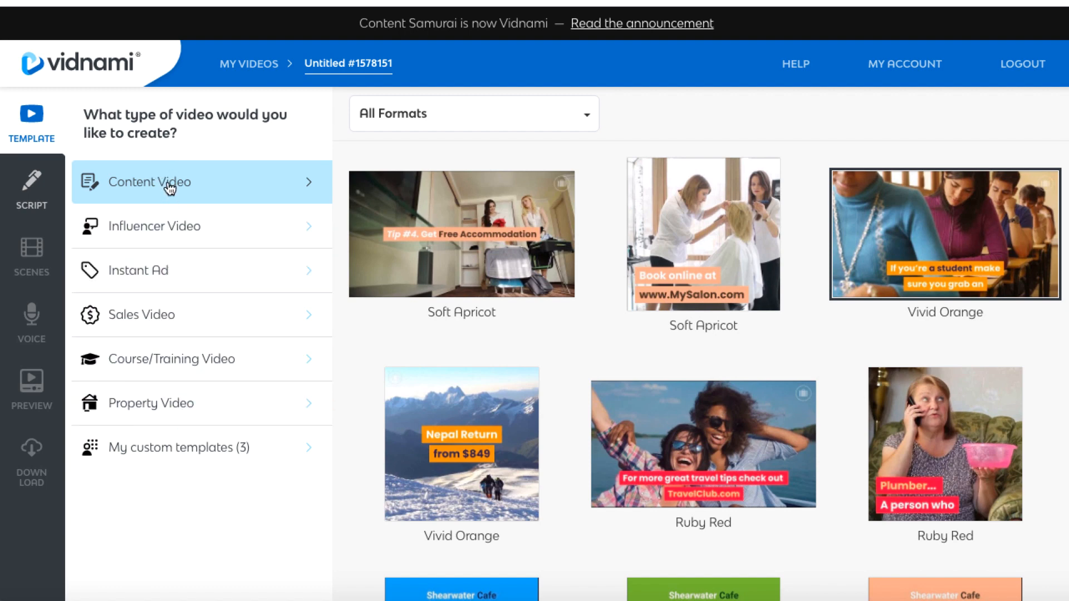
mouse_move(878, 222)
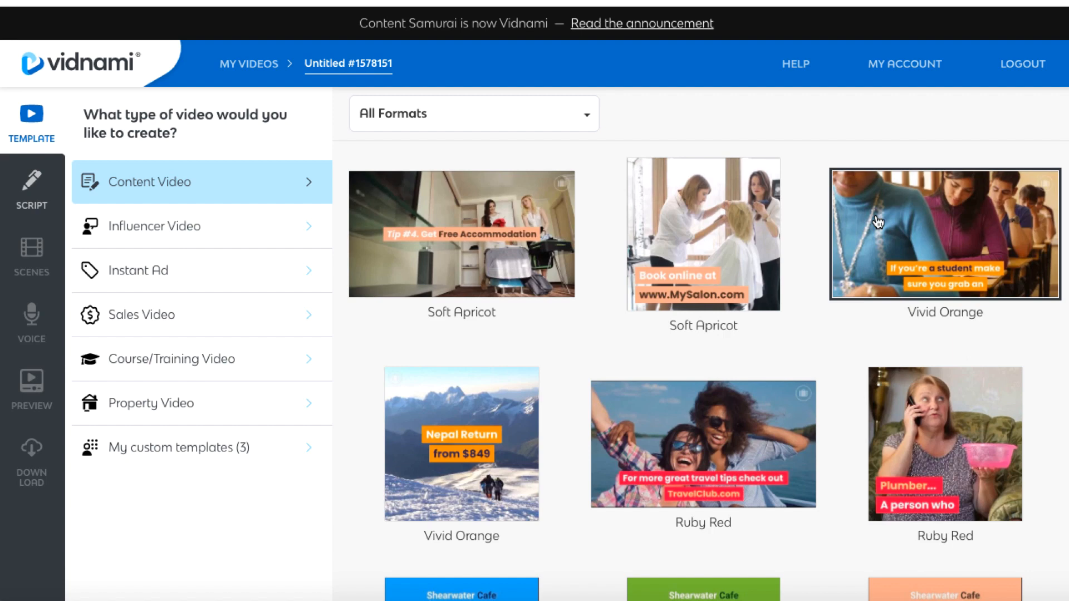
mouse_move(576, 214)
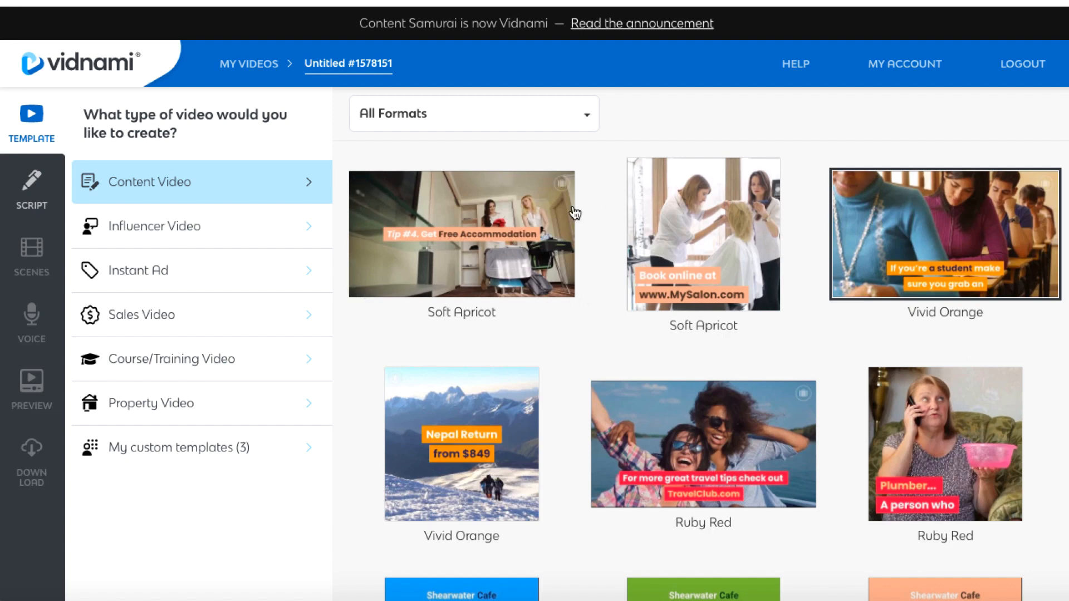
mouse_move(571, 196)
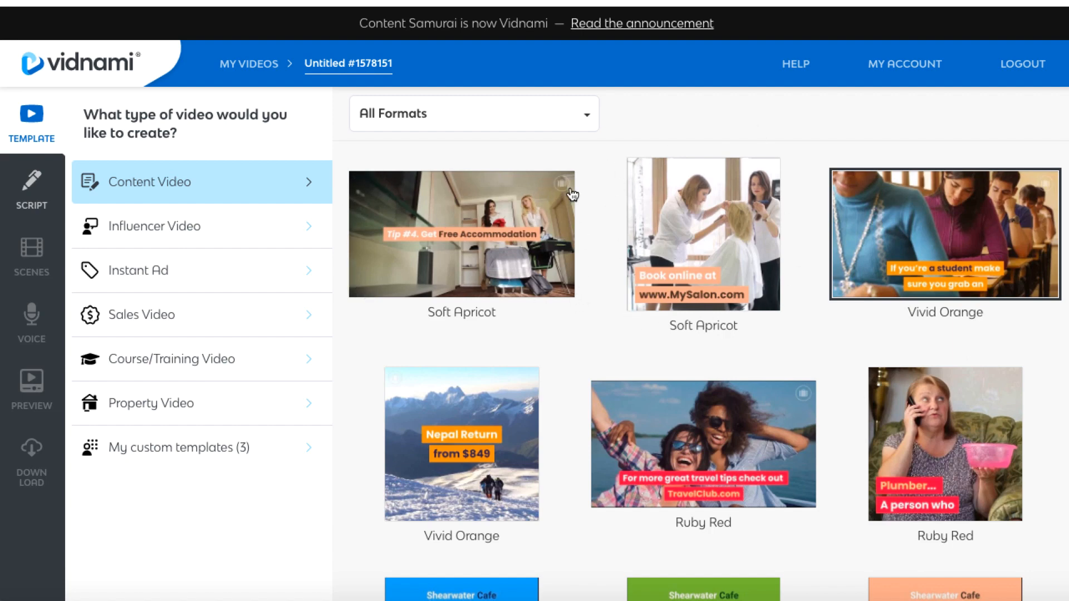
mouse_move(557, 434)
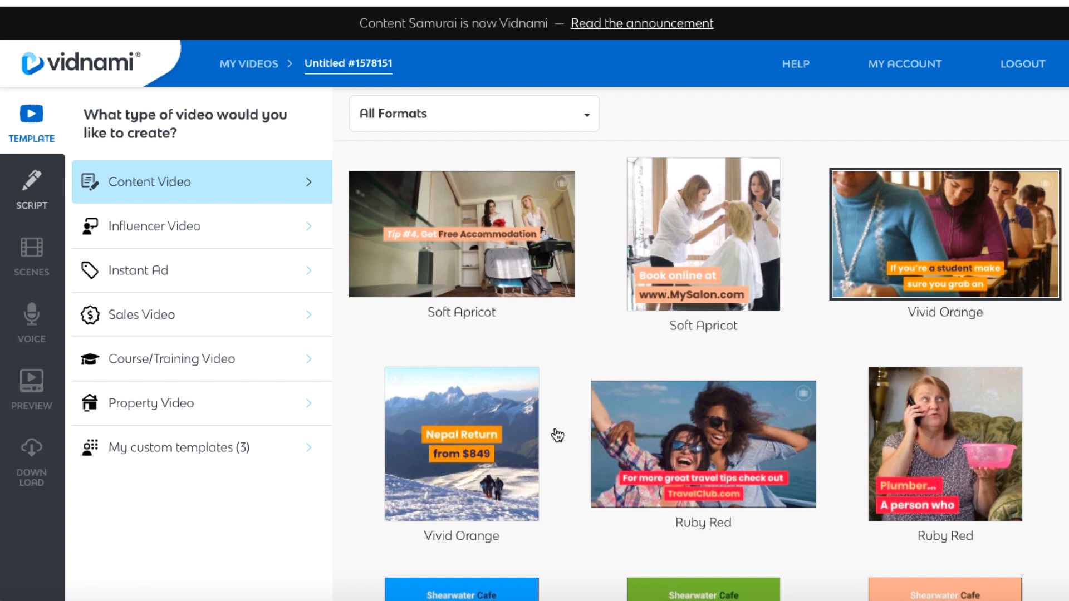
mouse_move(912, 254)
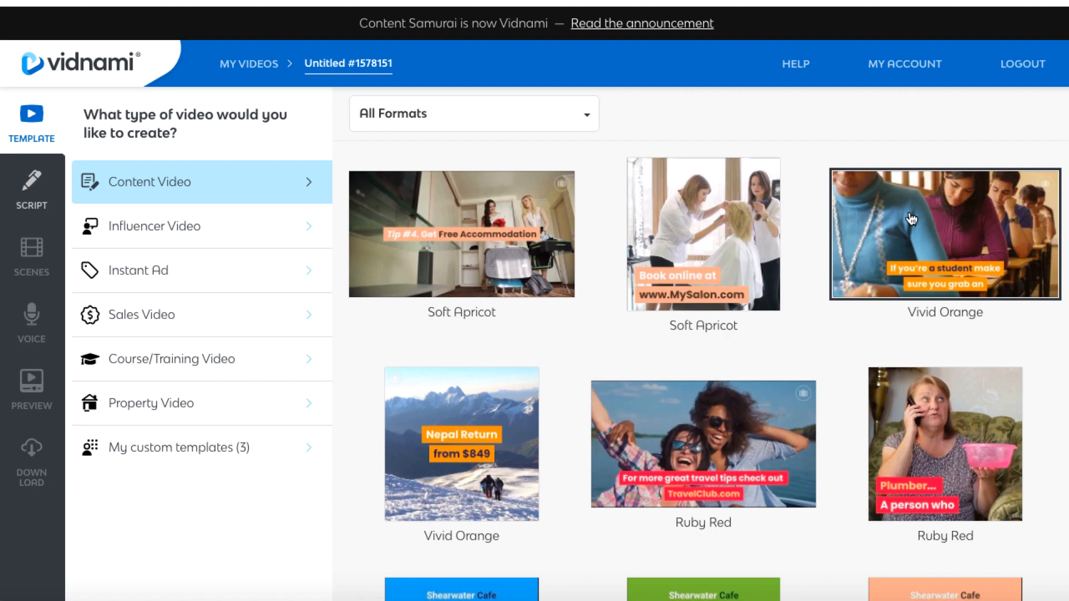
- Pick a content template, title the video 'Review video example' and paste the review script
click(945, 234)
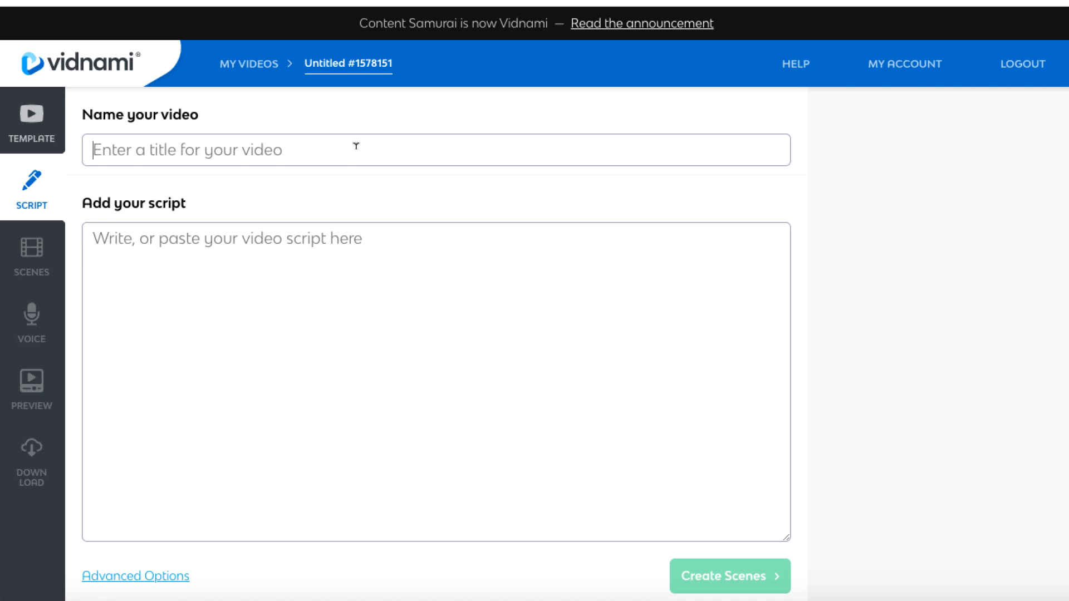
text(Review vd)
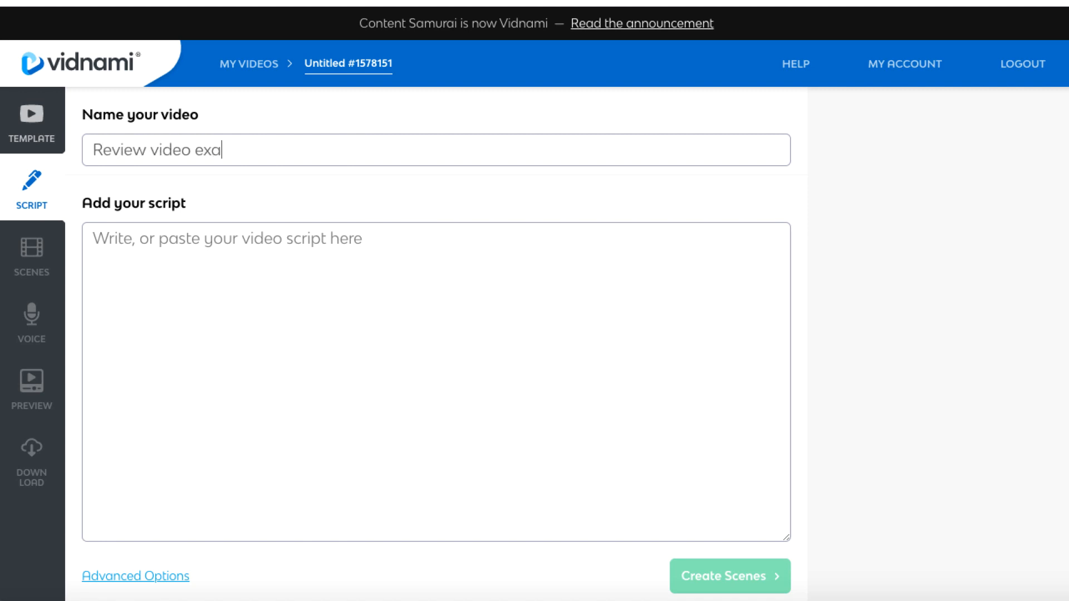
text(mple)
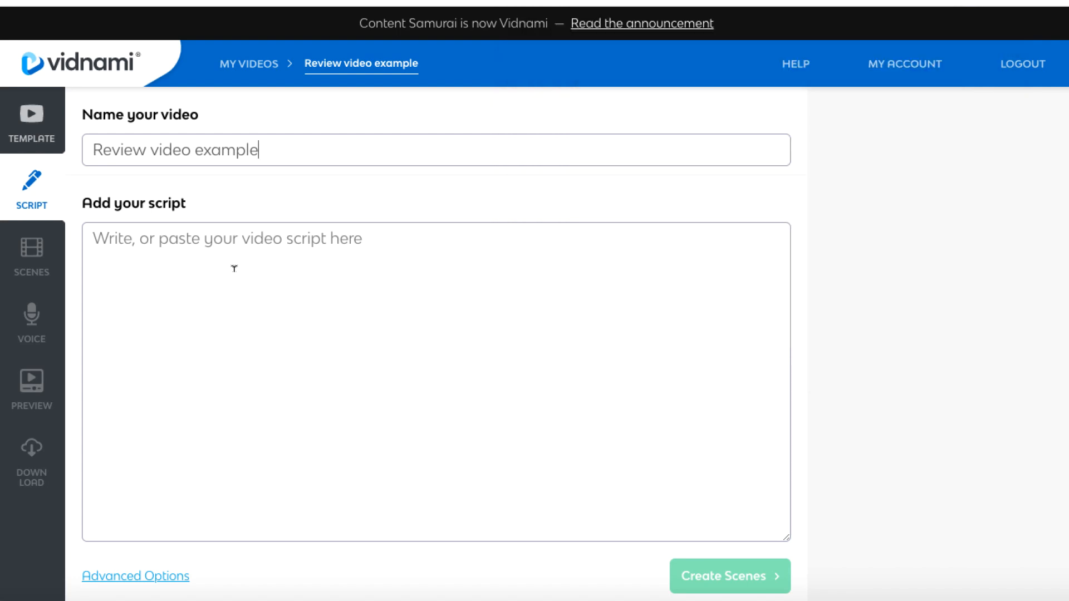
text(Review videos explain to the audience better.)
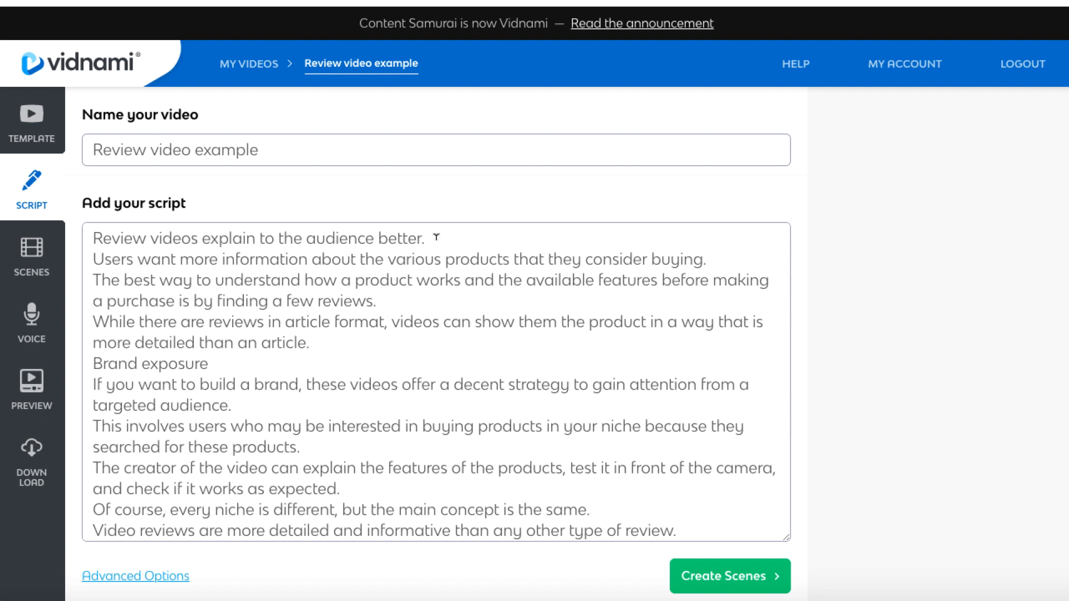
- Separate the opening sentences and the 'Brand exposure' heading onto their own paragraphs
click(427, 239)
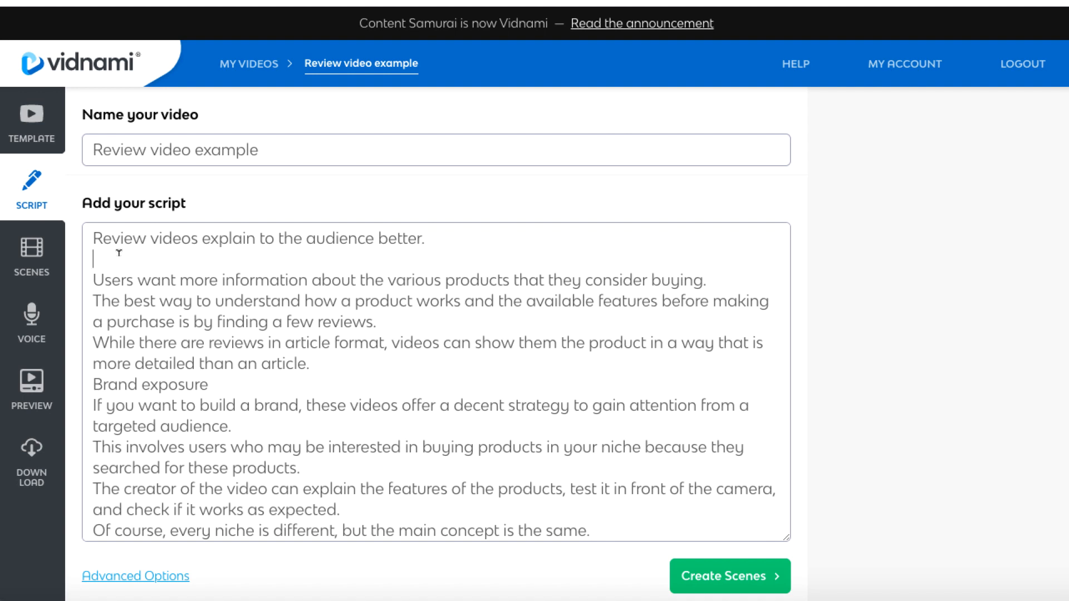
drag(222, 238, 427, 239)
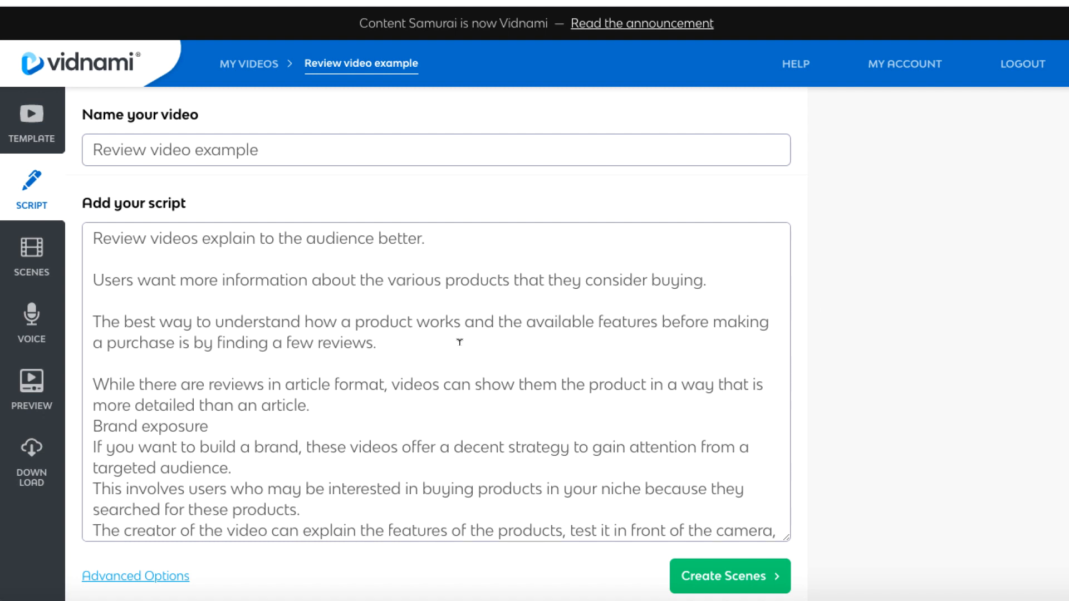
scroll(down, 3)
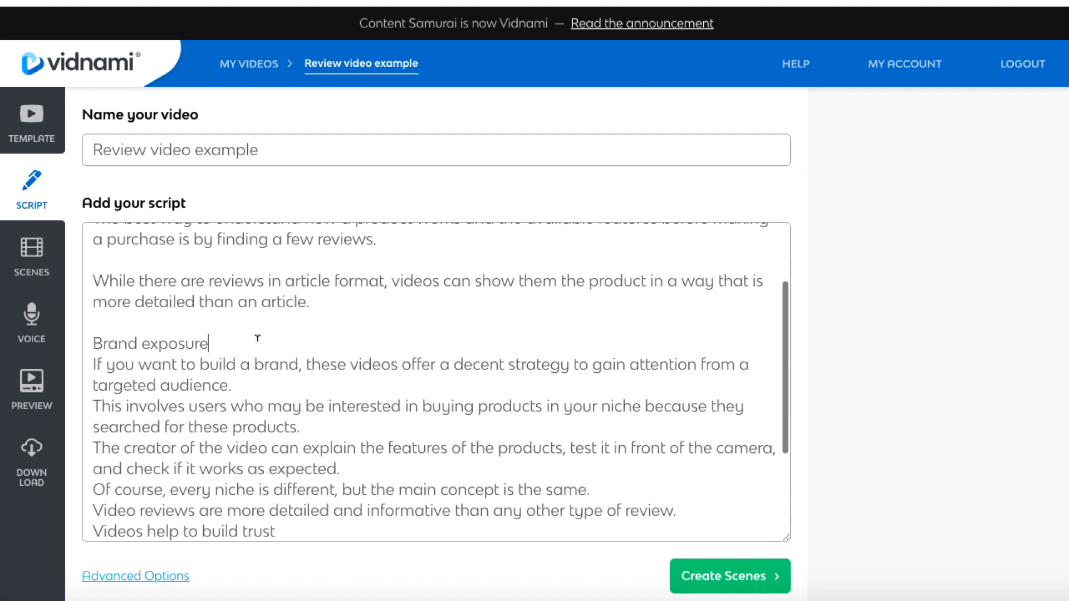
key(Enter)
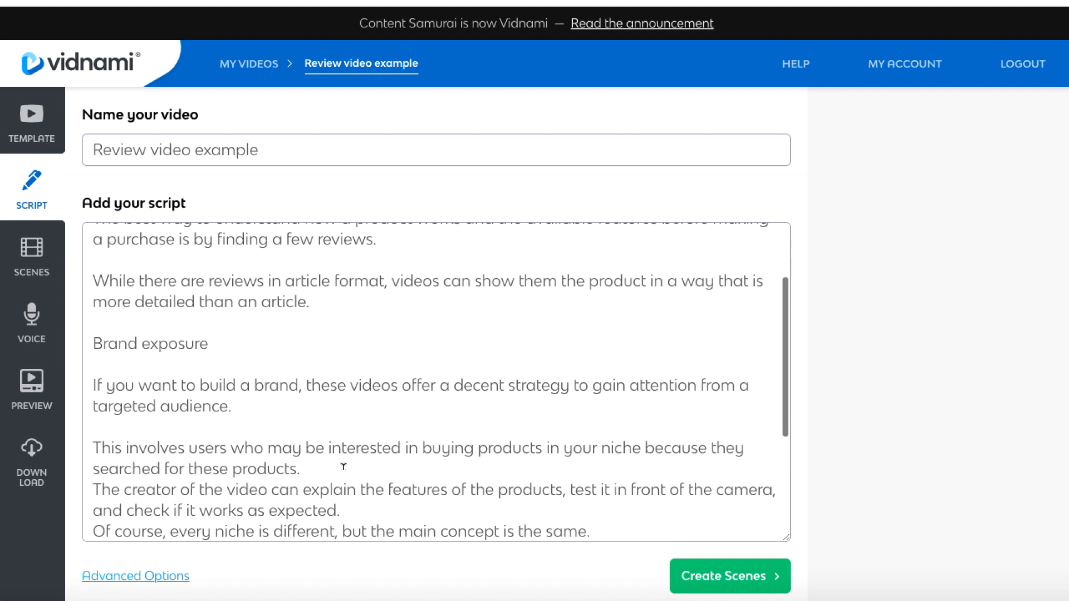
- Split the video creator sentence into two paragraphs and review the rest of the script
scroll(down, 3)
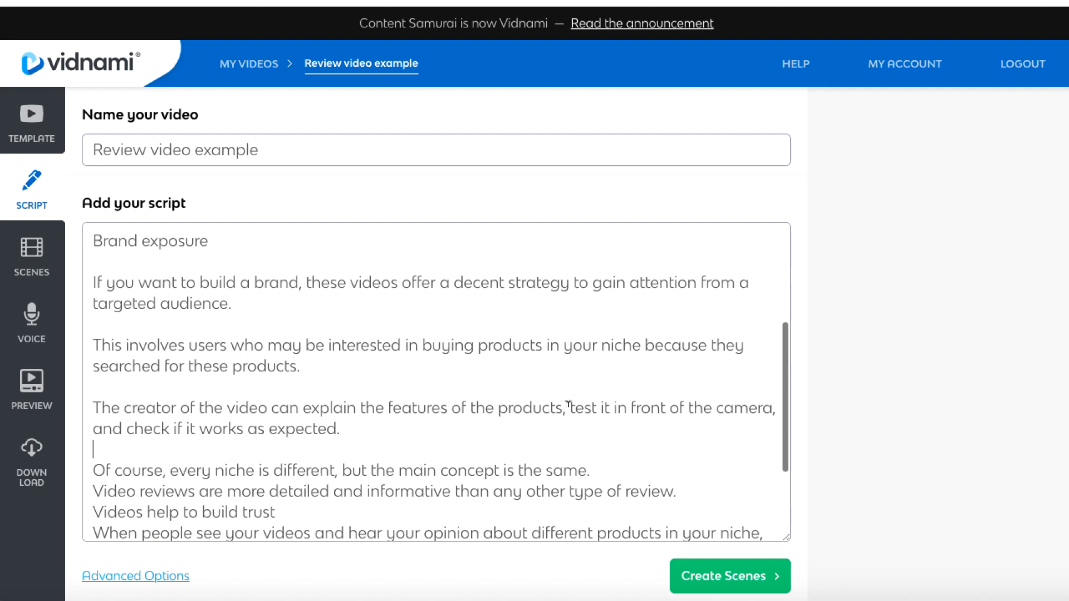
key(Enter)
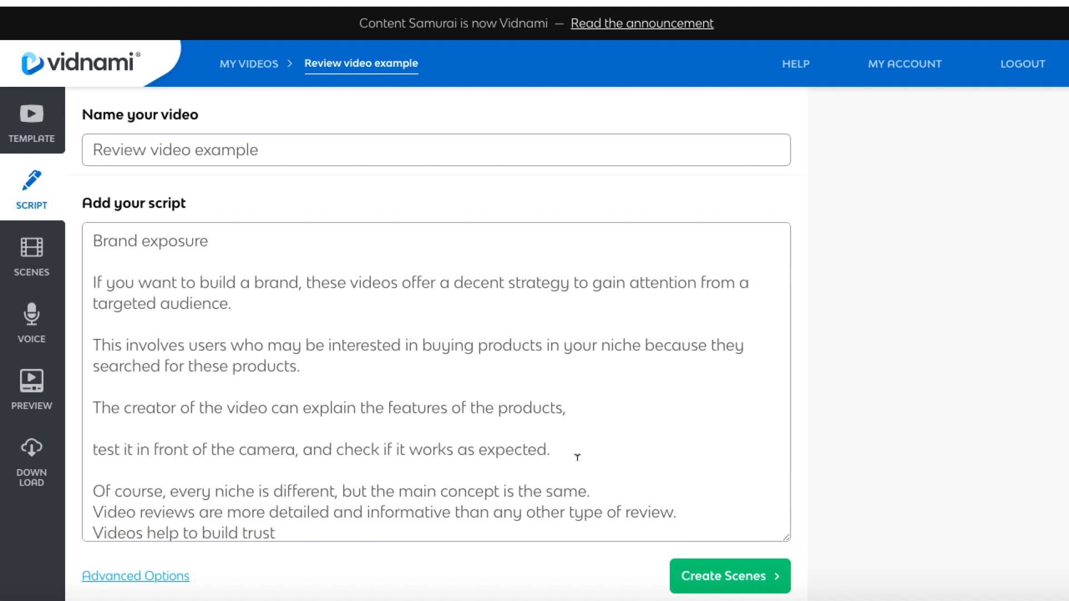
mouse_move(366, 443)
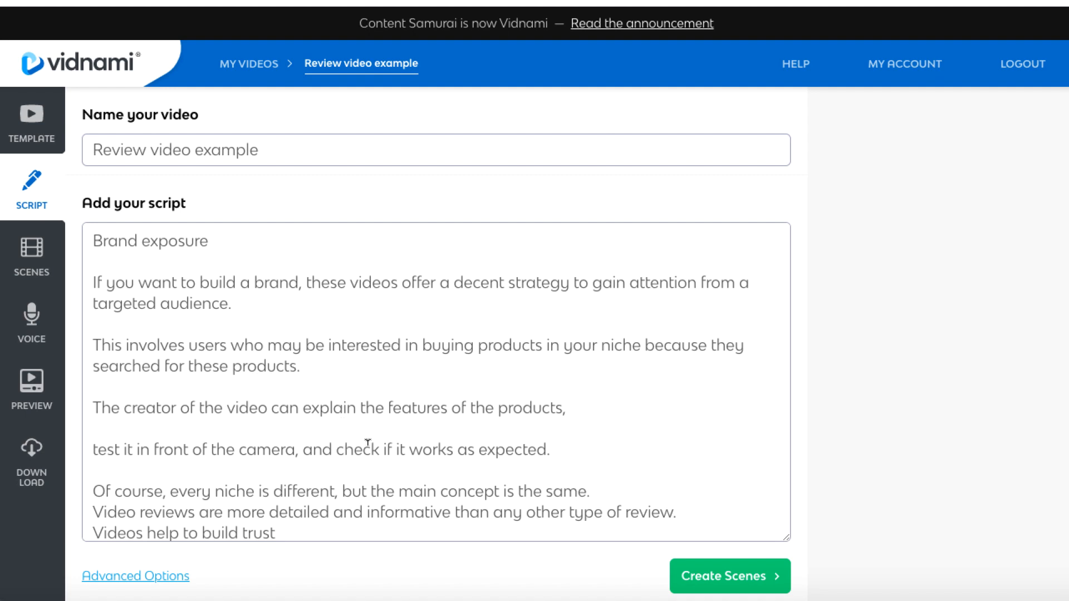
scroll(down, 3)
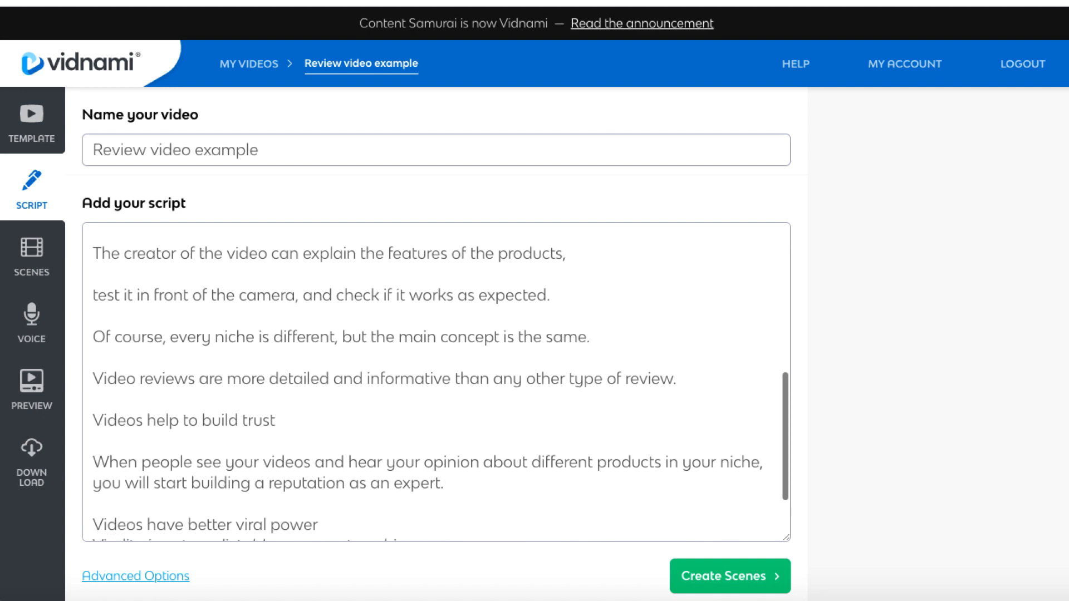
scroll(down, 3)
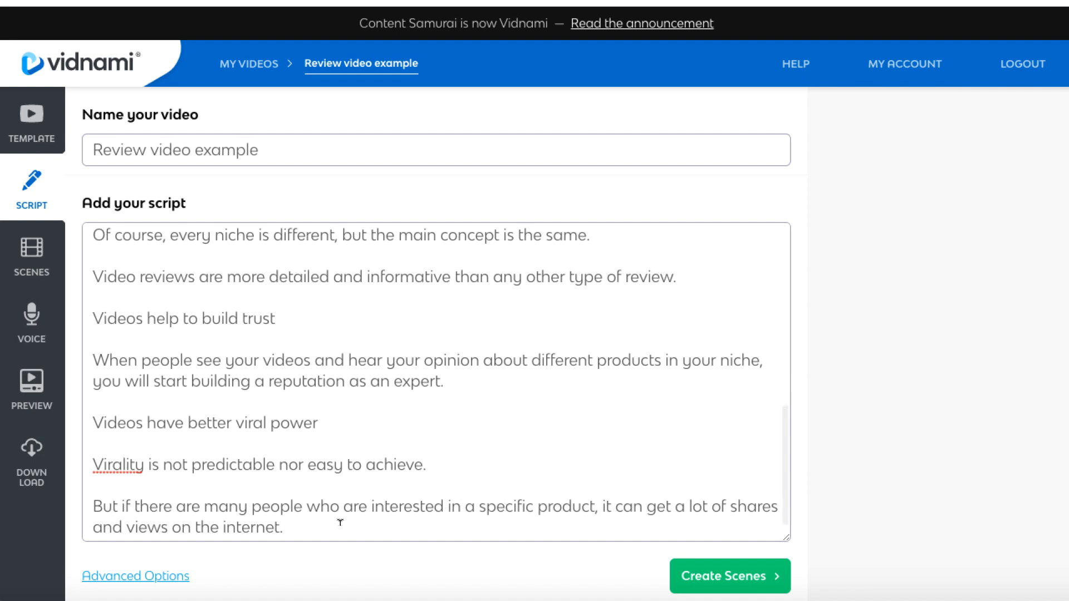
- Add the closing 'To learn more about this topic' line and correct 'descroptipn' to 'description'
text(To learn more about this)
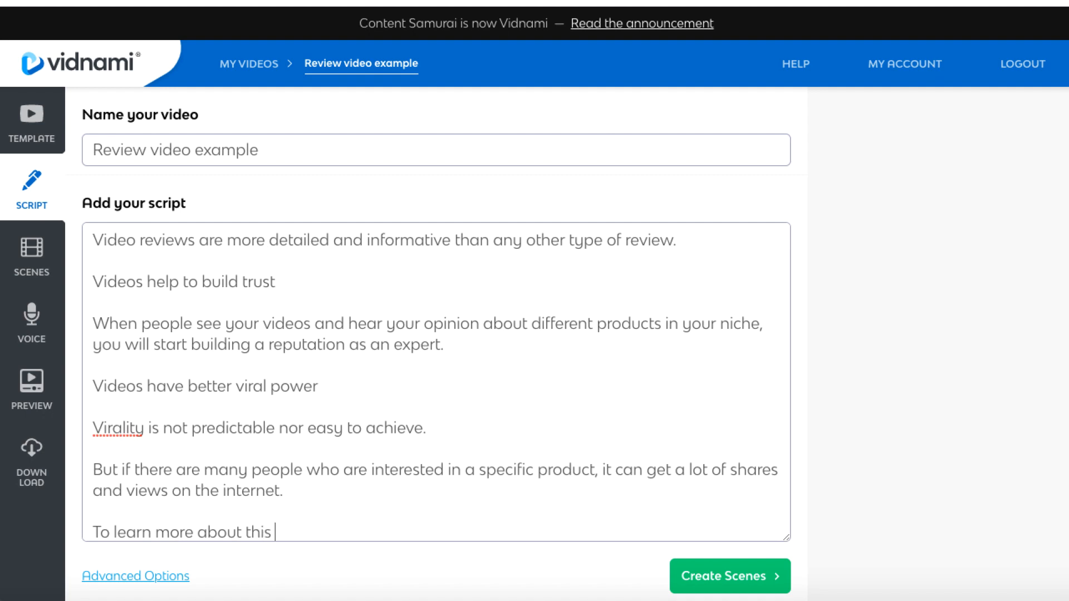
text(topci, click the link in th)
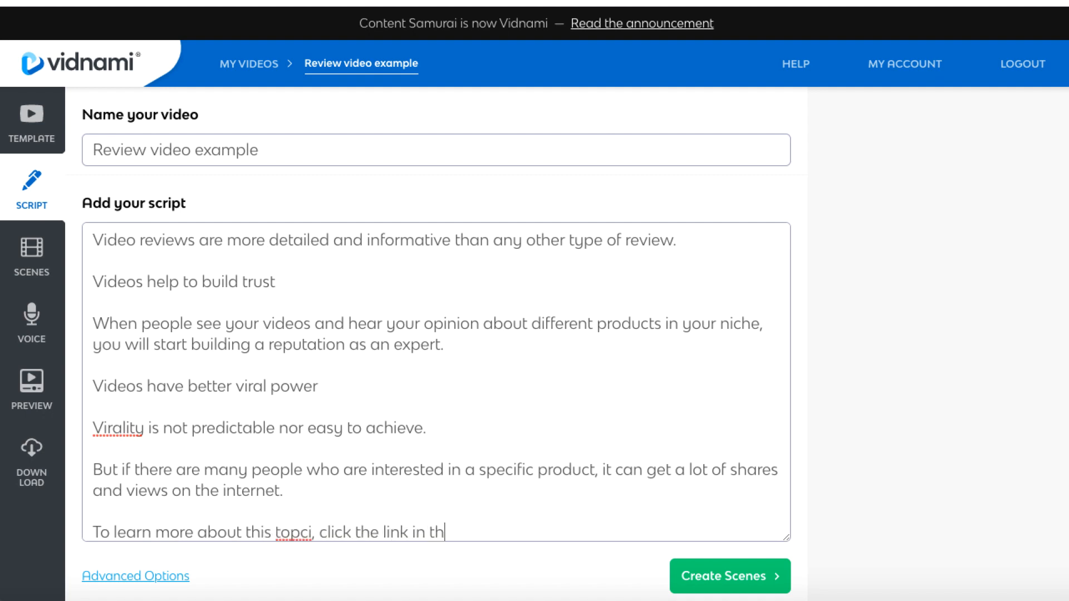
text(e descroptipn)
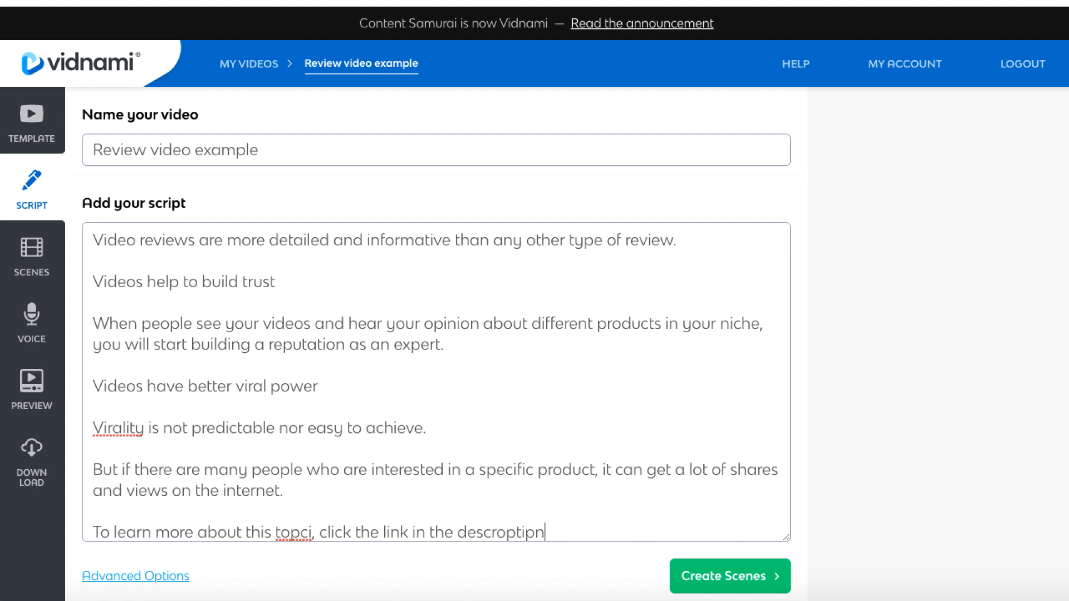
right_click(286, 532)
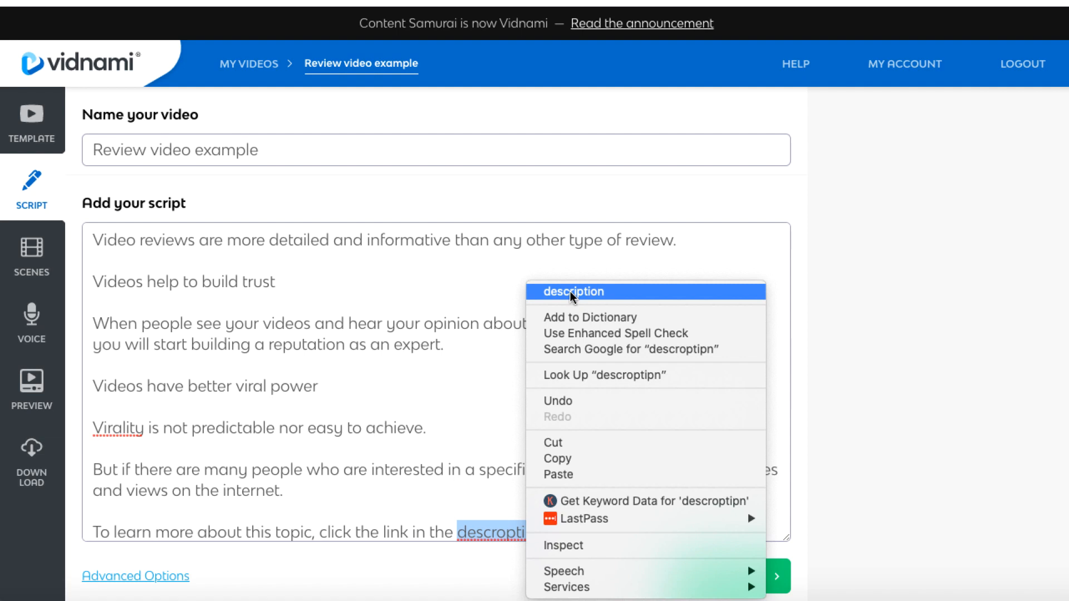
click(574, 290)
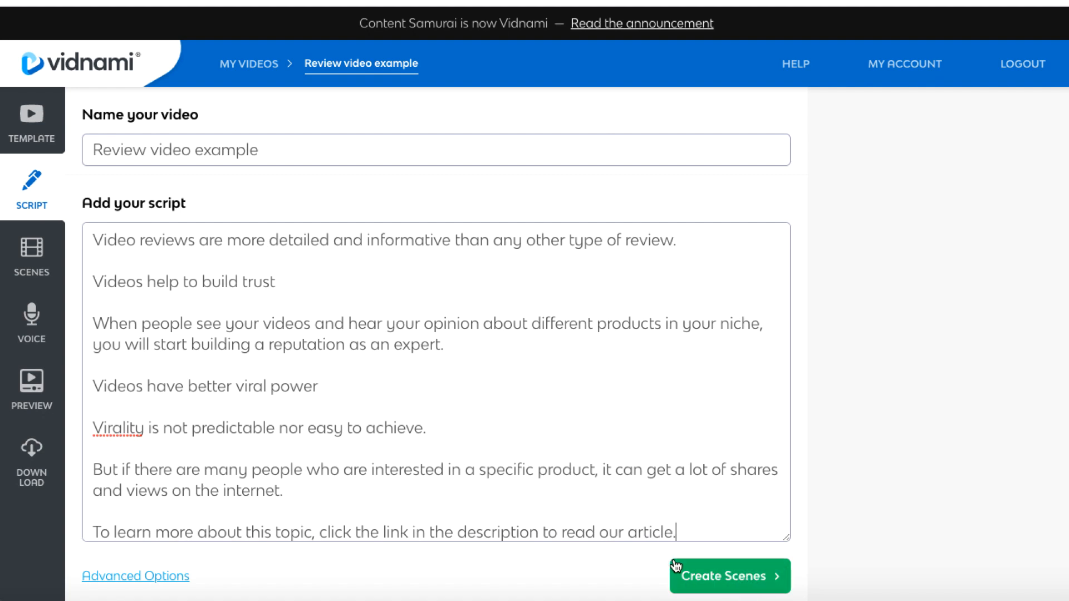
- Generate the 29 scenes from the script with Create Scenes
click(730, 575)
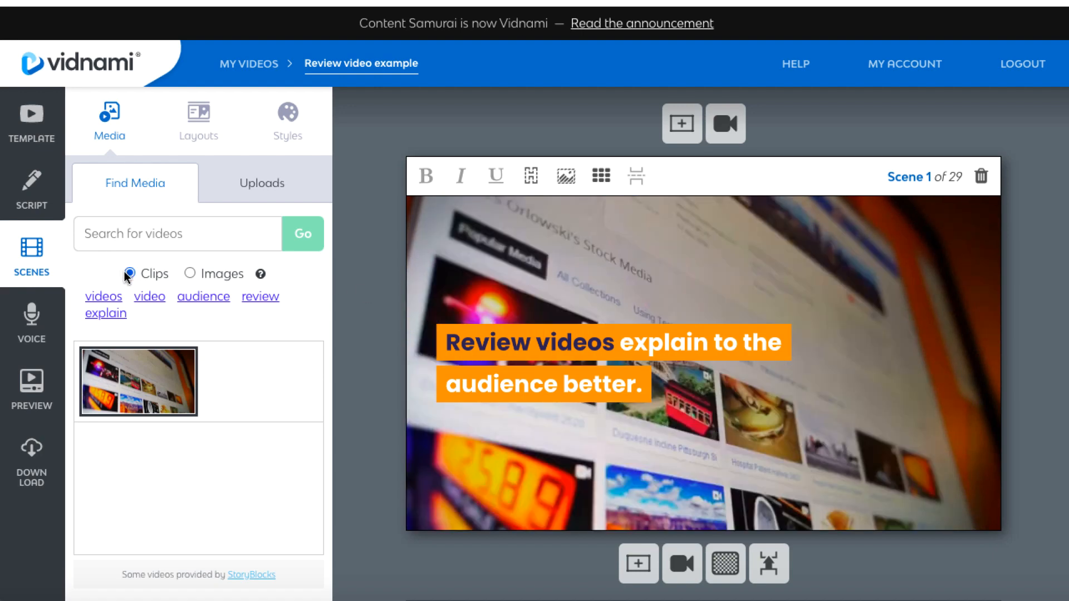
- Browse still images for the first scene, then return to stock clips
click(189, 274)
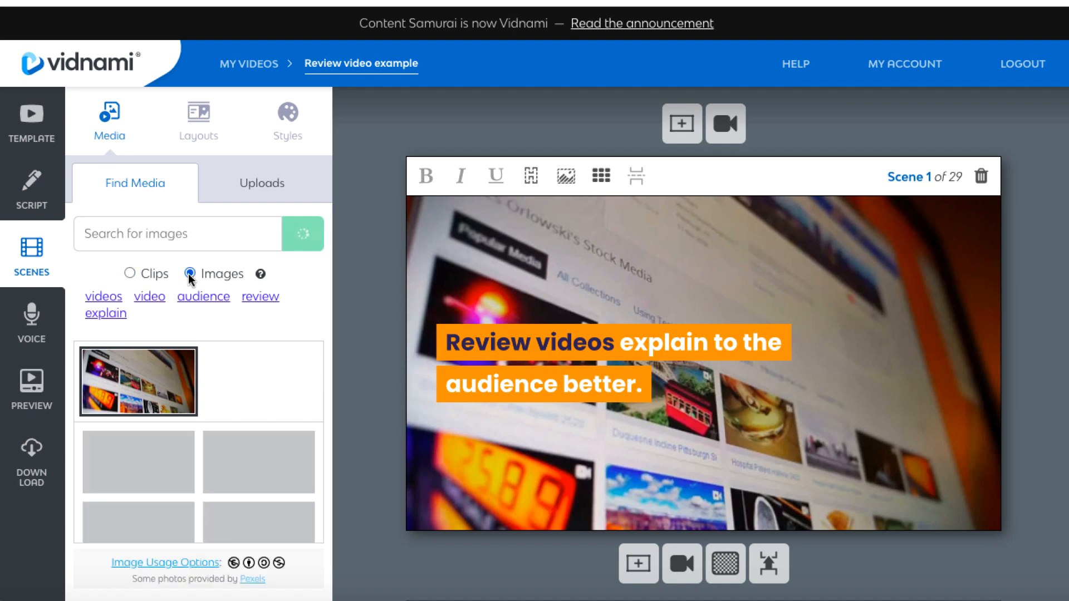
click(189, 274)
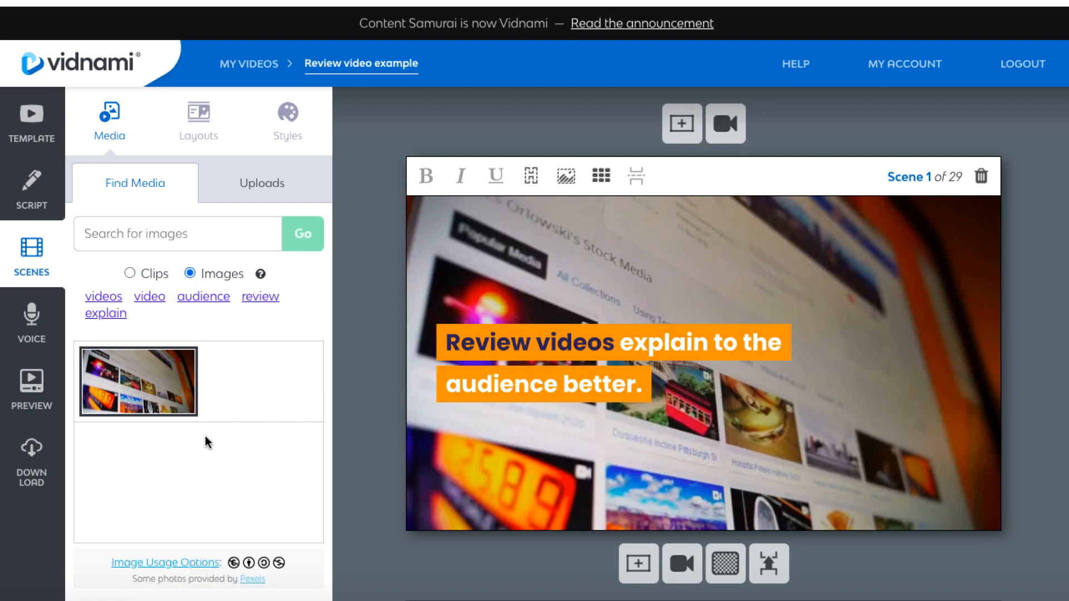
mouse_move(122, 299)
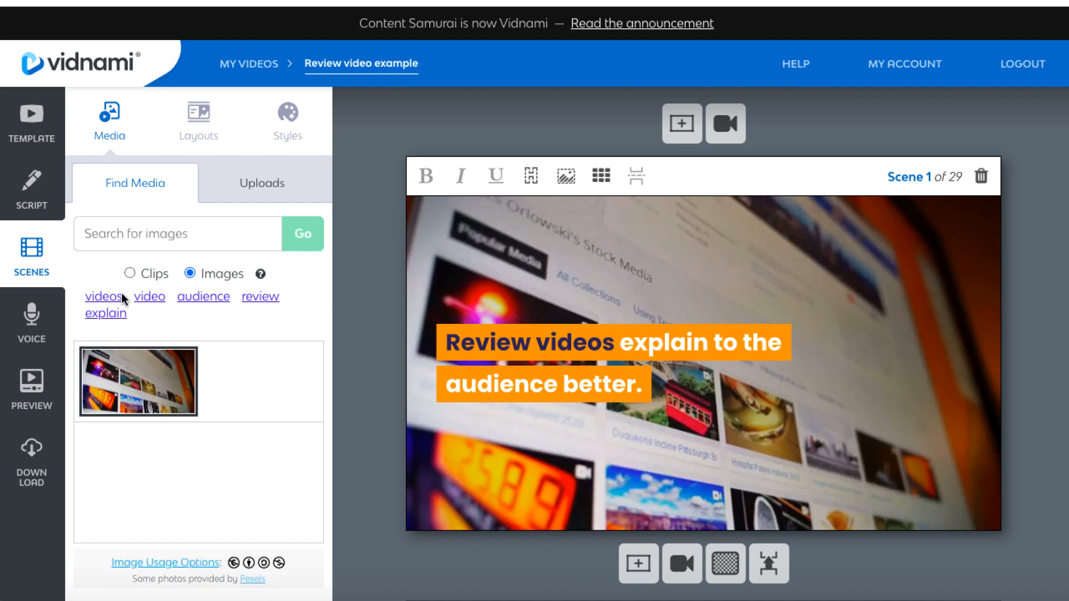
mouse_move(247, 311)
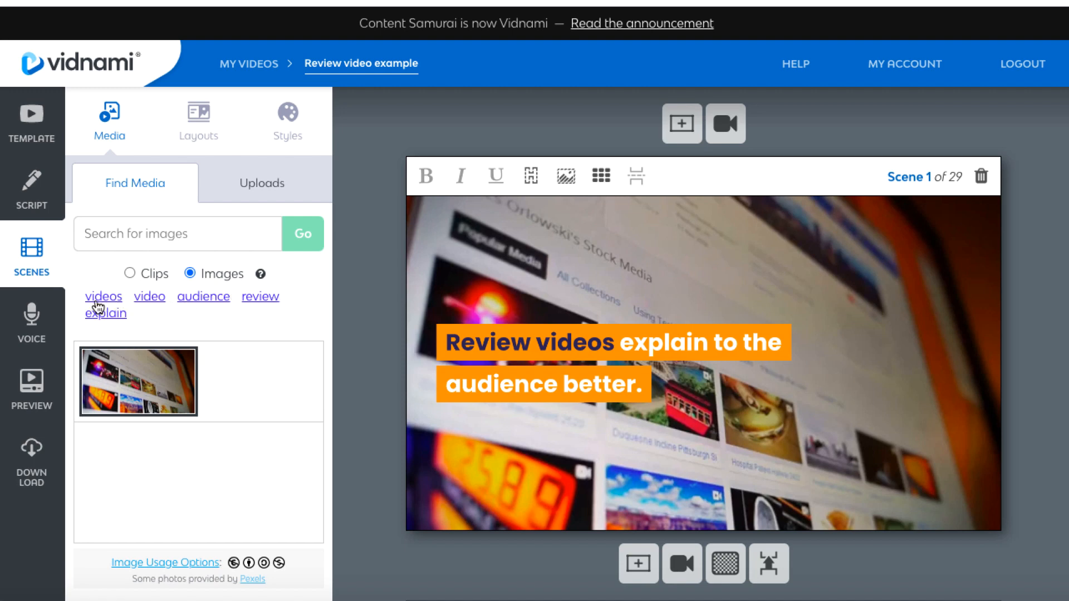
click(132, 274)
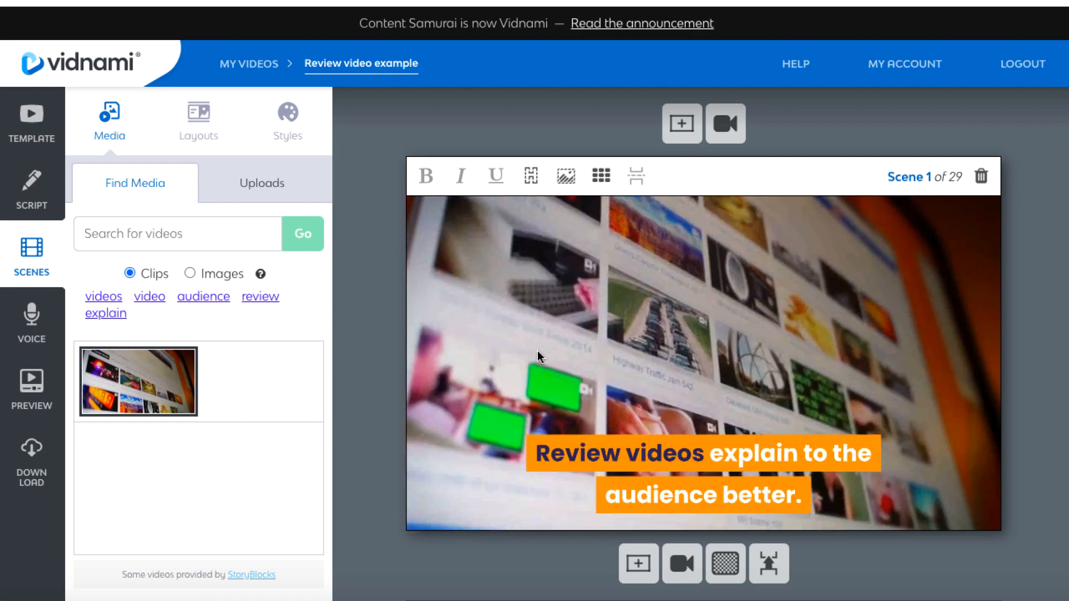
scroll(down, 3)
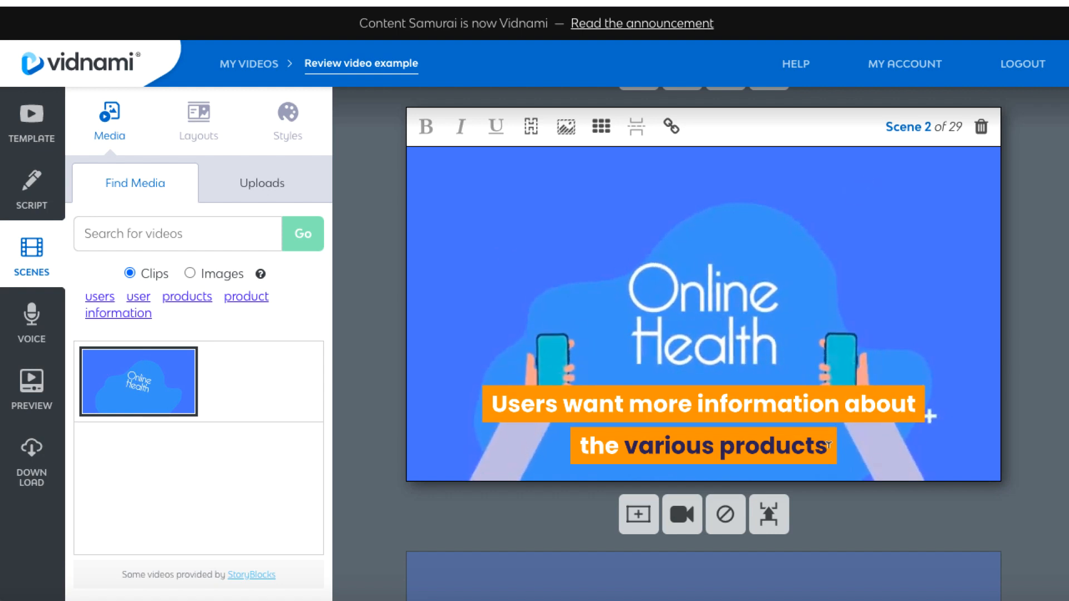
- Link scene 2 to scene 1 so it reuses the same stock clip
click(424, 126)
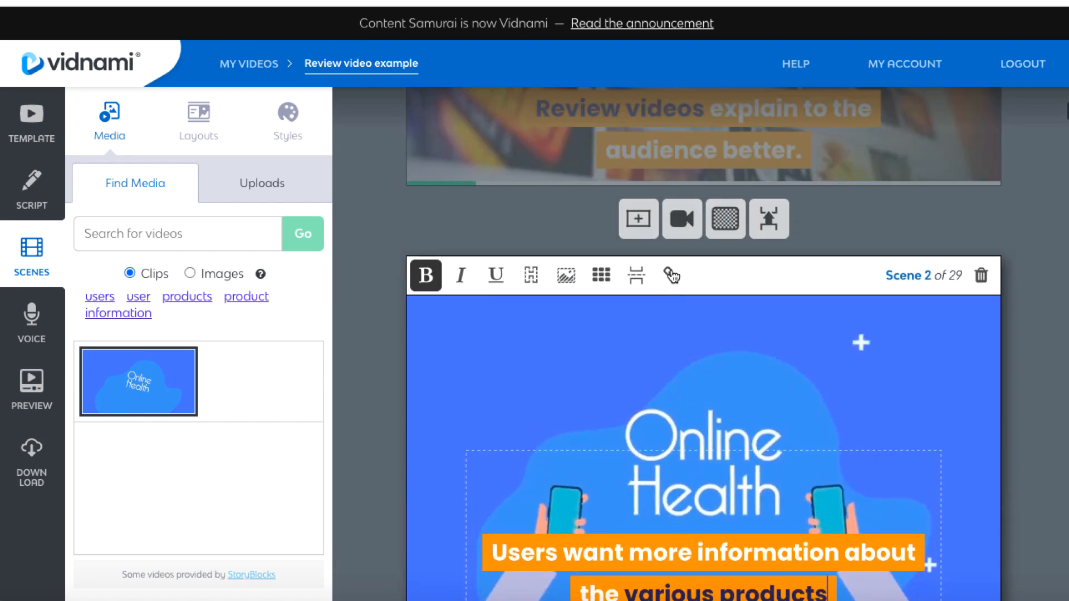
click(671, 275)
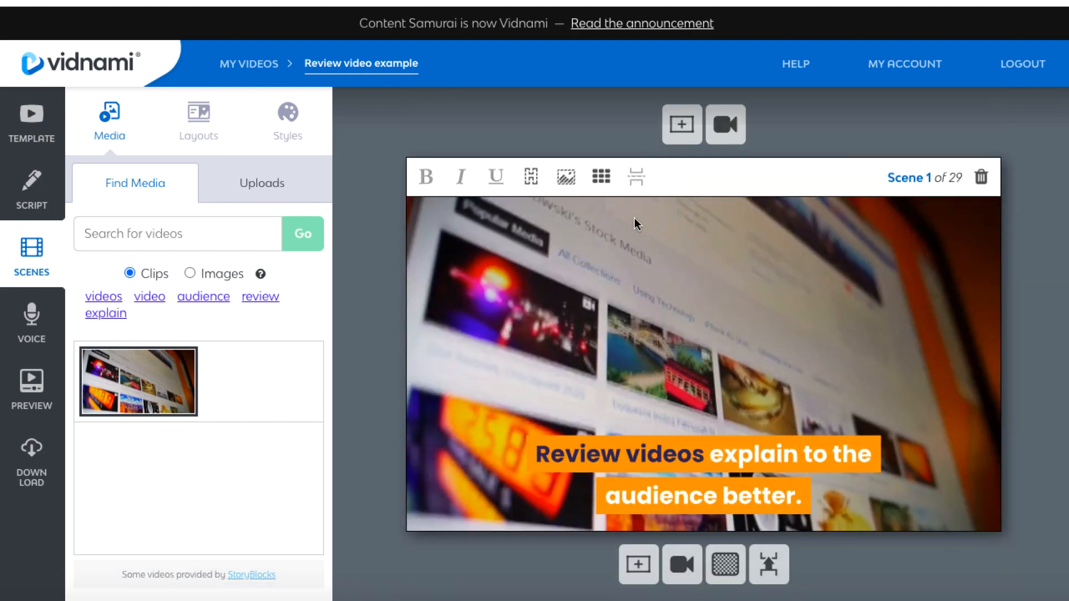
scroll(down, 3)
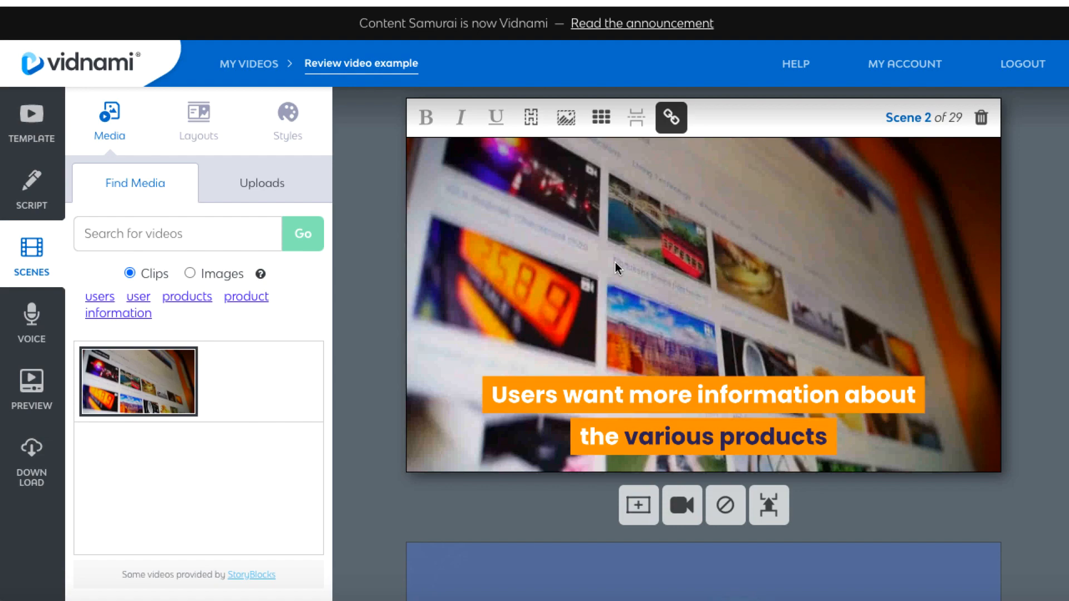
scroll(down, 3)
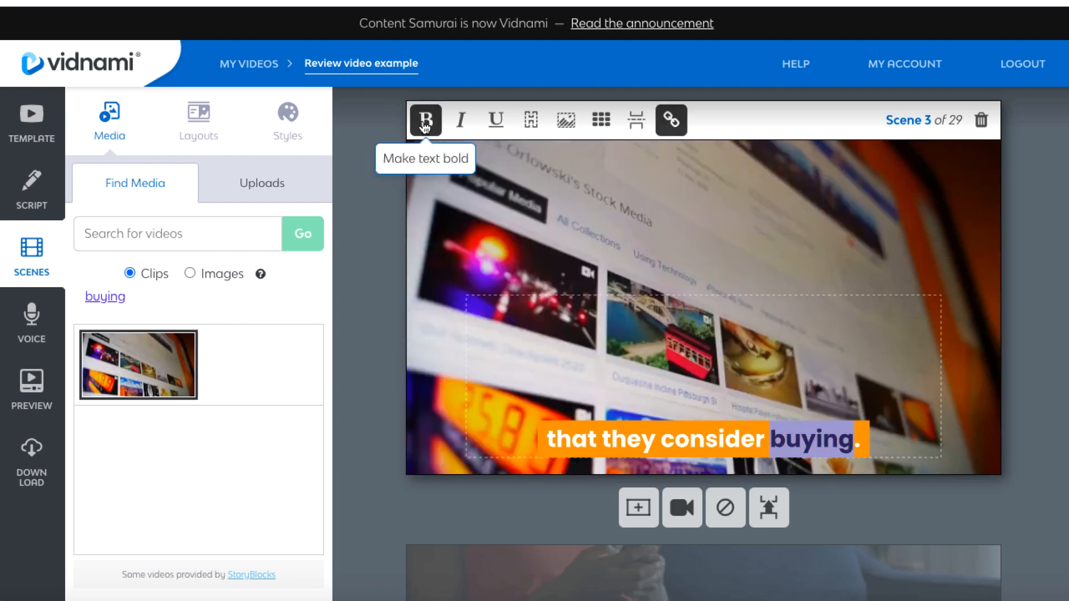
- Italicize 'how a product works' in scene 4's caption and switch the media search to images
scroll(down, 3)
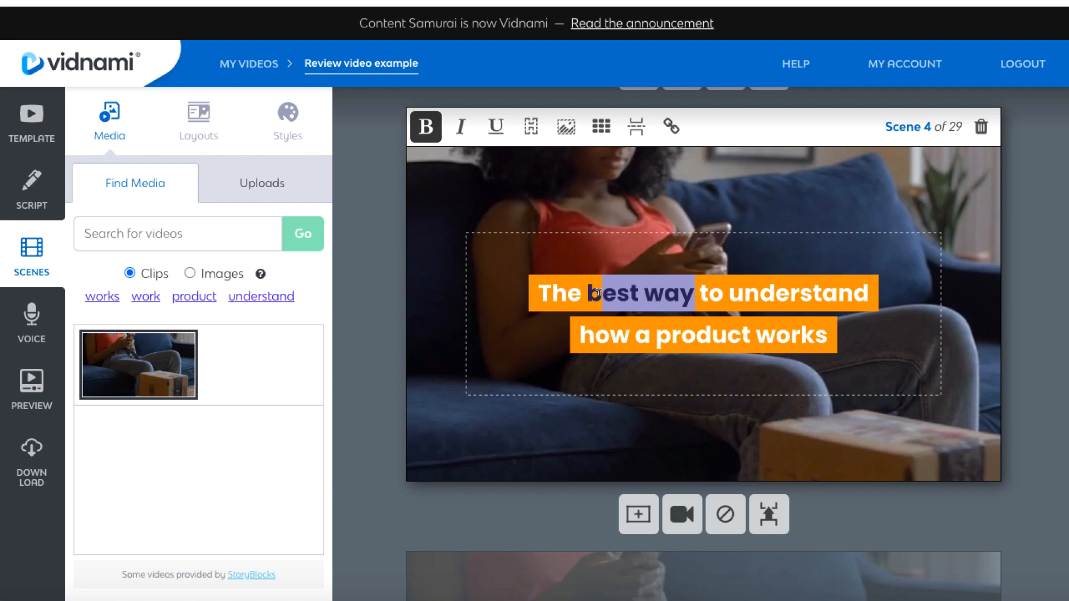
mouse_move(425, 127)
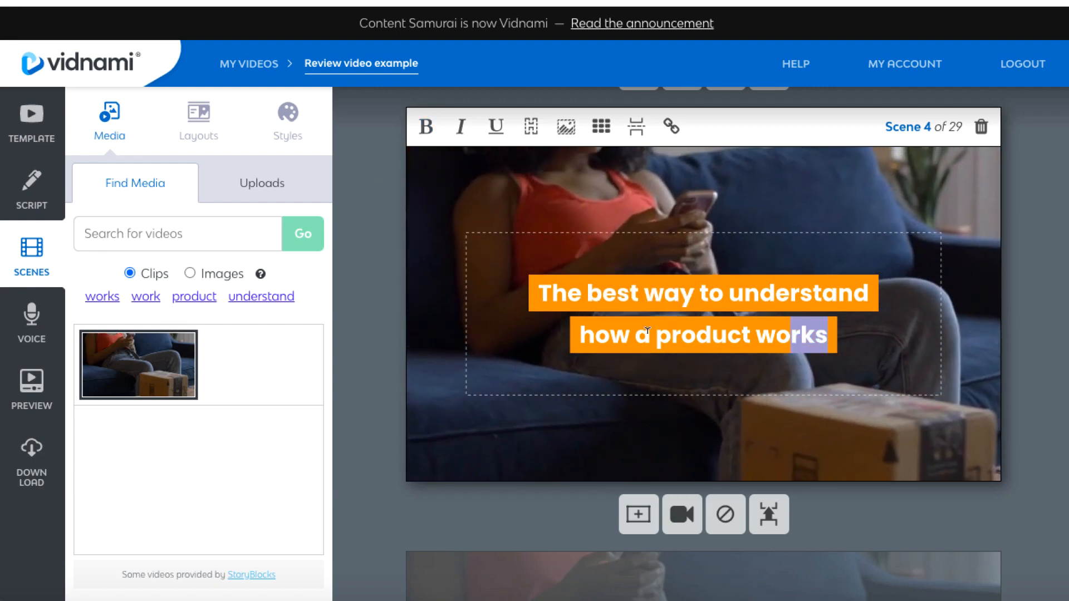
mouse_move(461, 127)
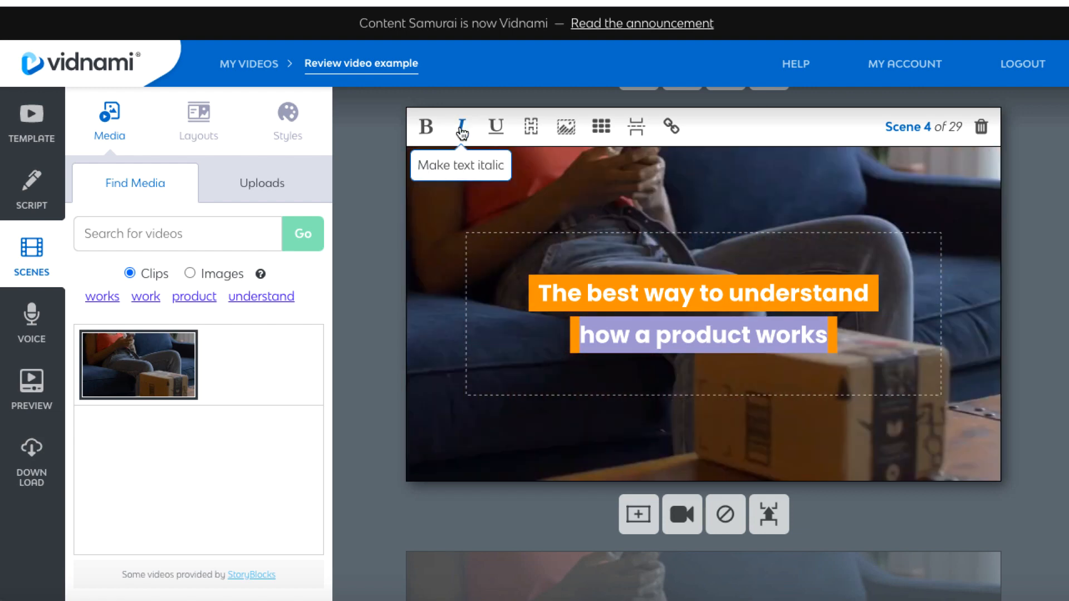
click(461, 127)
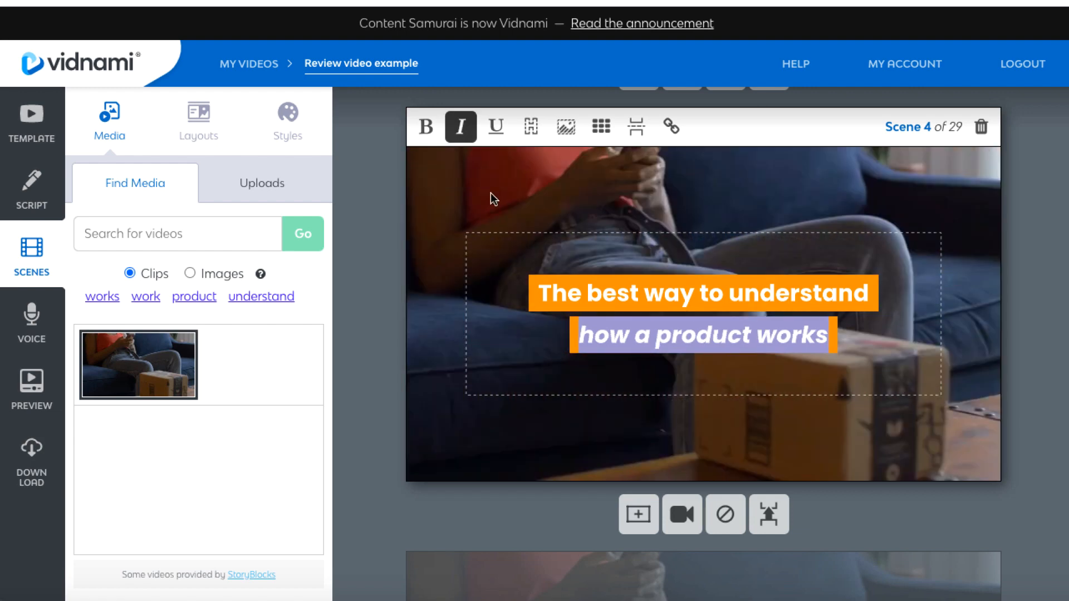
click(600, 125)
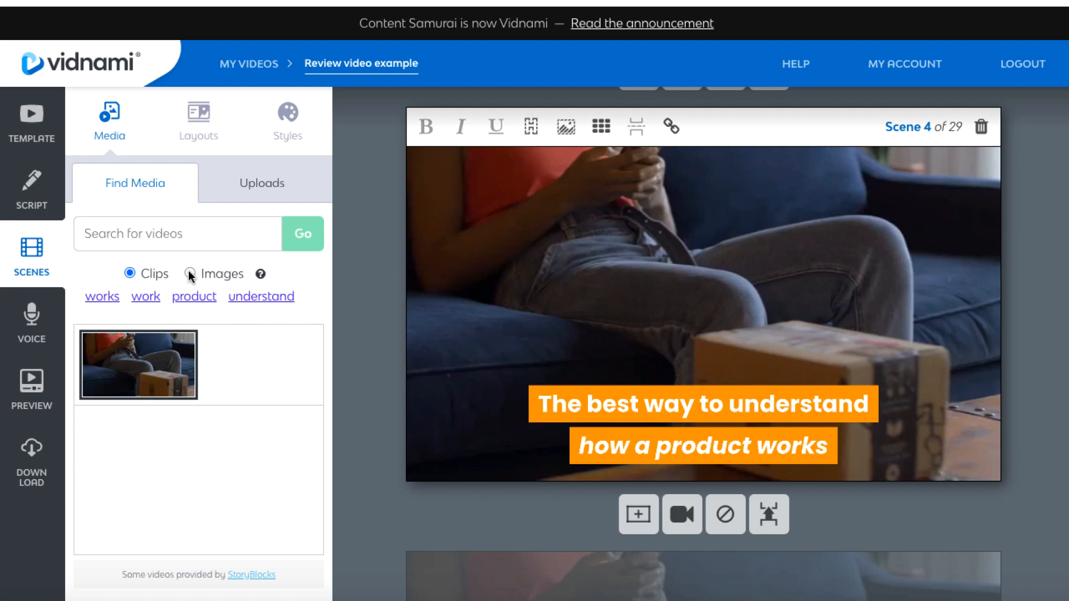
click(194, 274)
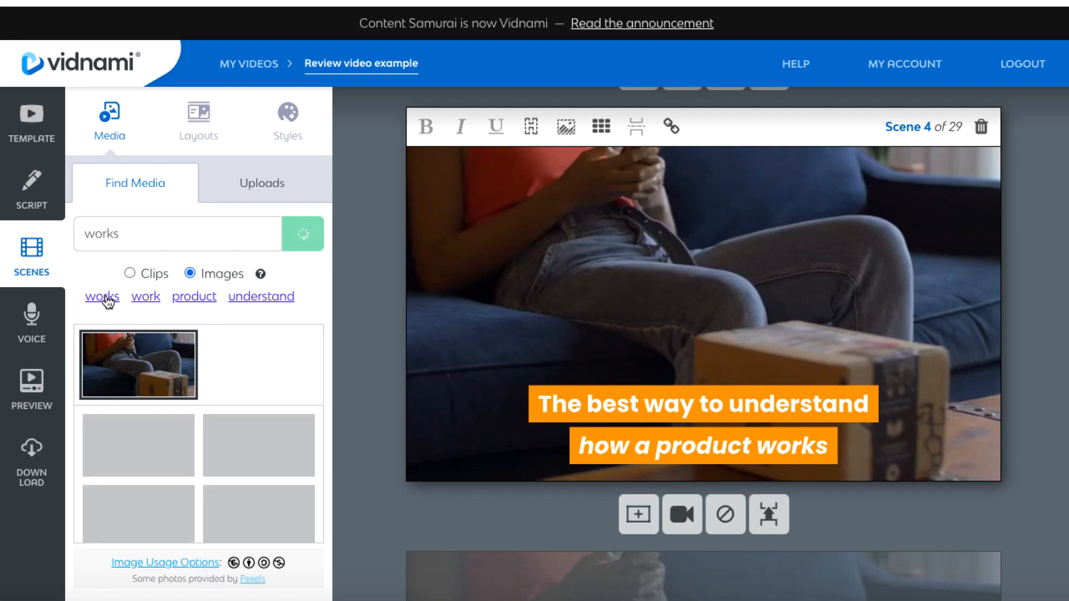
- Apply the overhead desk photo from the 'works' image search as the scene background
scroll(down, 3)
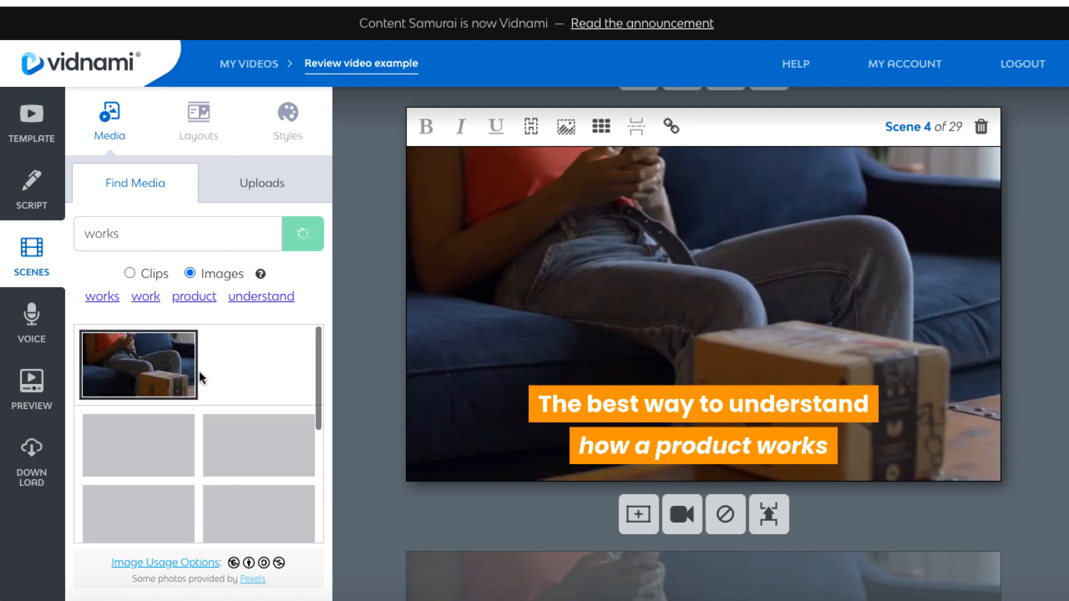
click(302, 234)
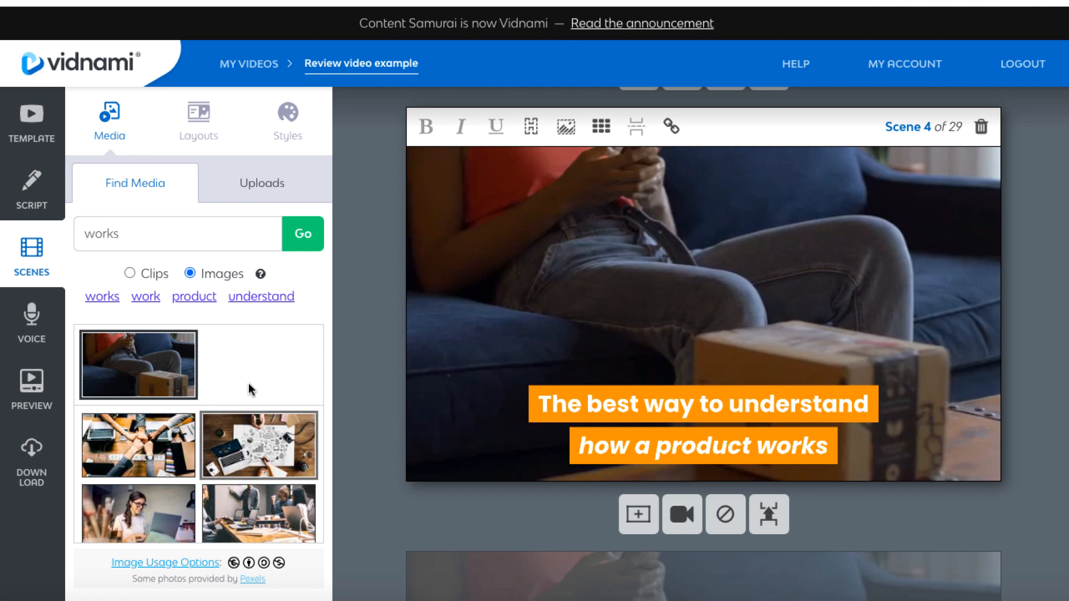
click(260, 444)
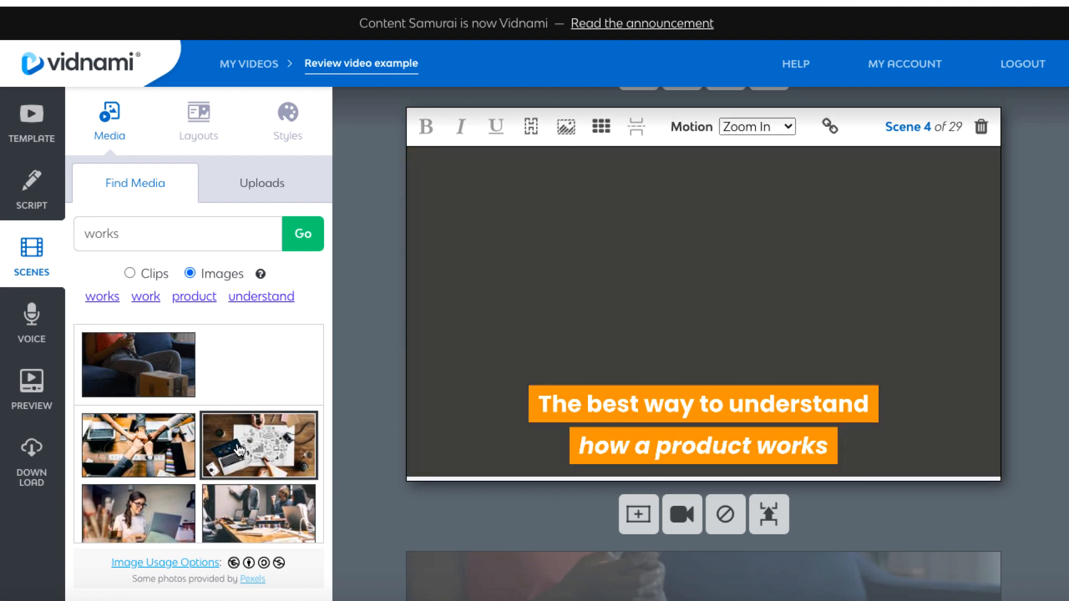
click(258, 445)
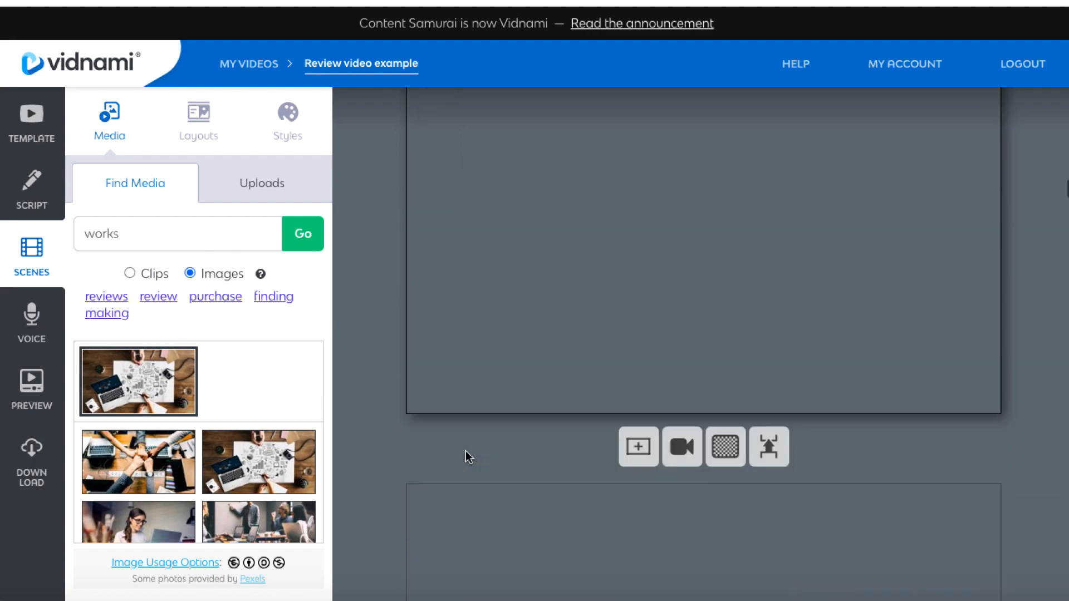
- Try Zoom Out on scene 6, set it back to Zoom In and adjust the photo framing
click(137, 381)
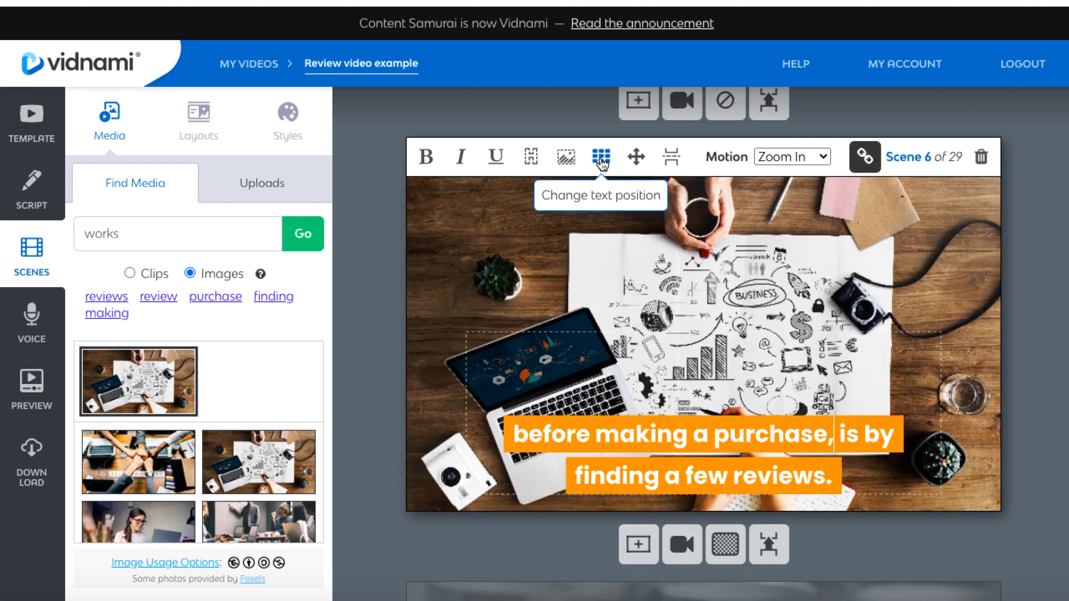
mouse_move(496, 157)
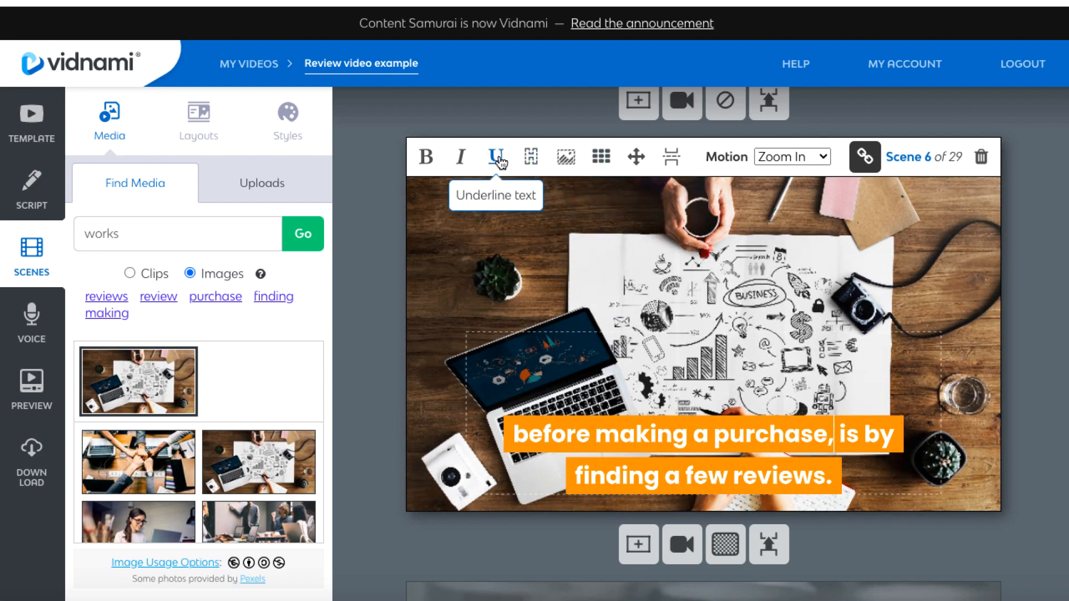
mouse_move(460, 158)
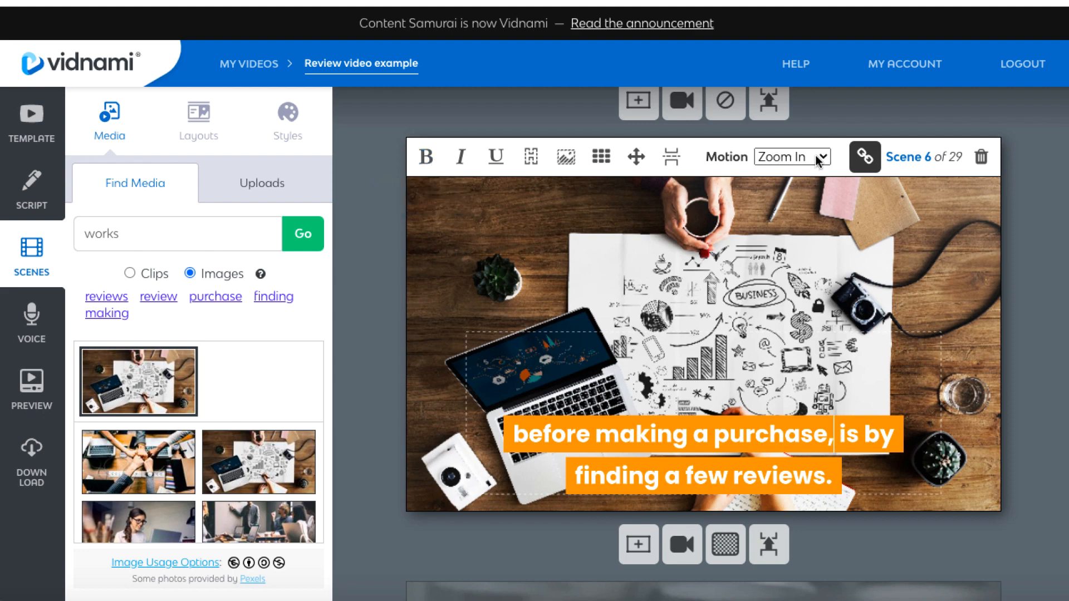
click(792, 157)
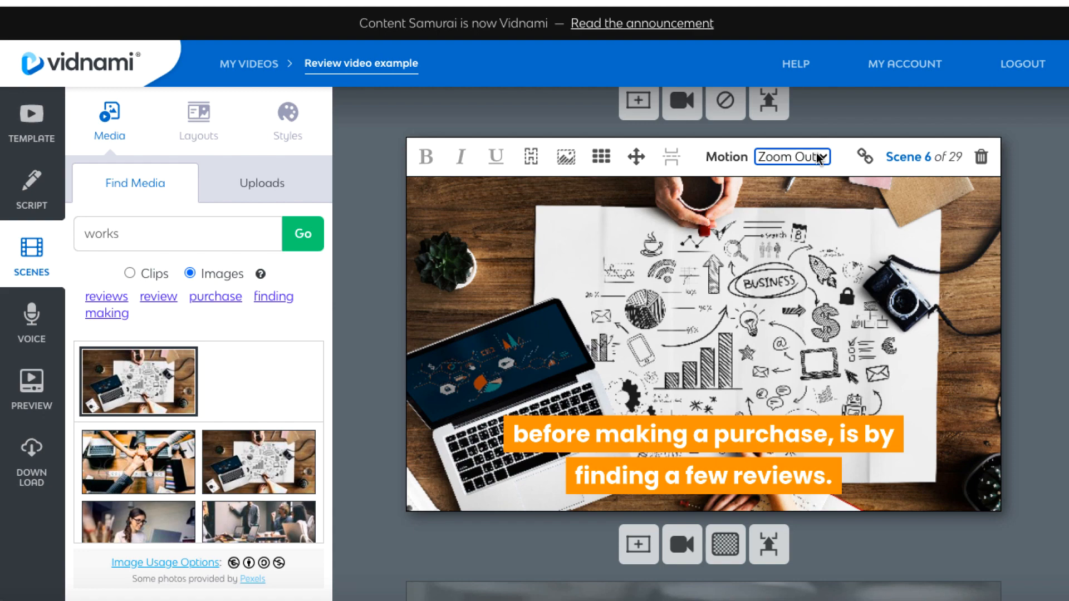
click(792, 157)
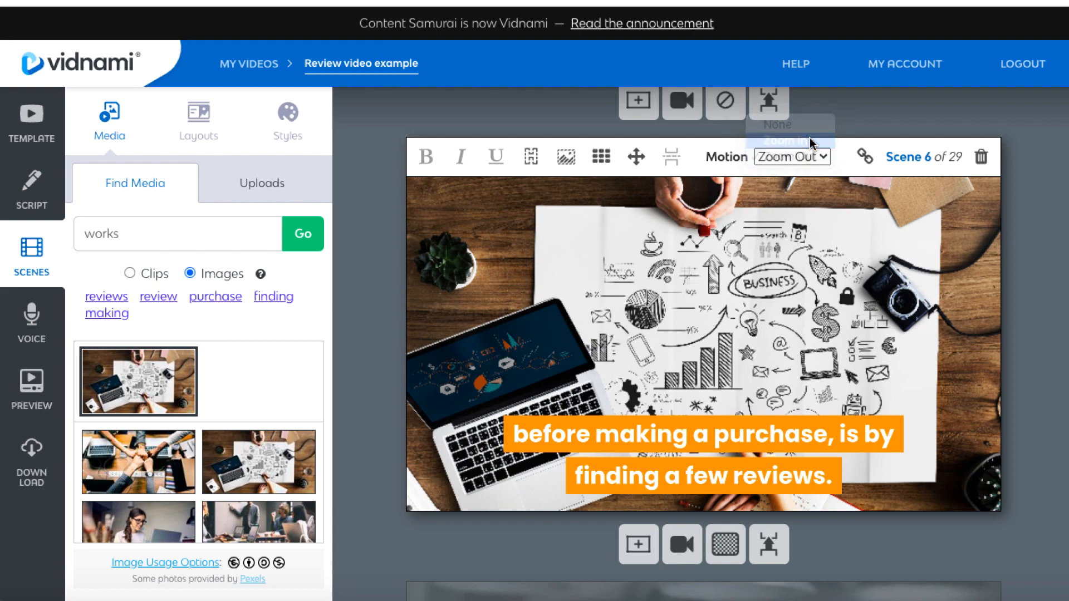
click(790, 139)
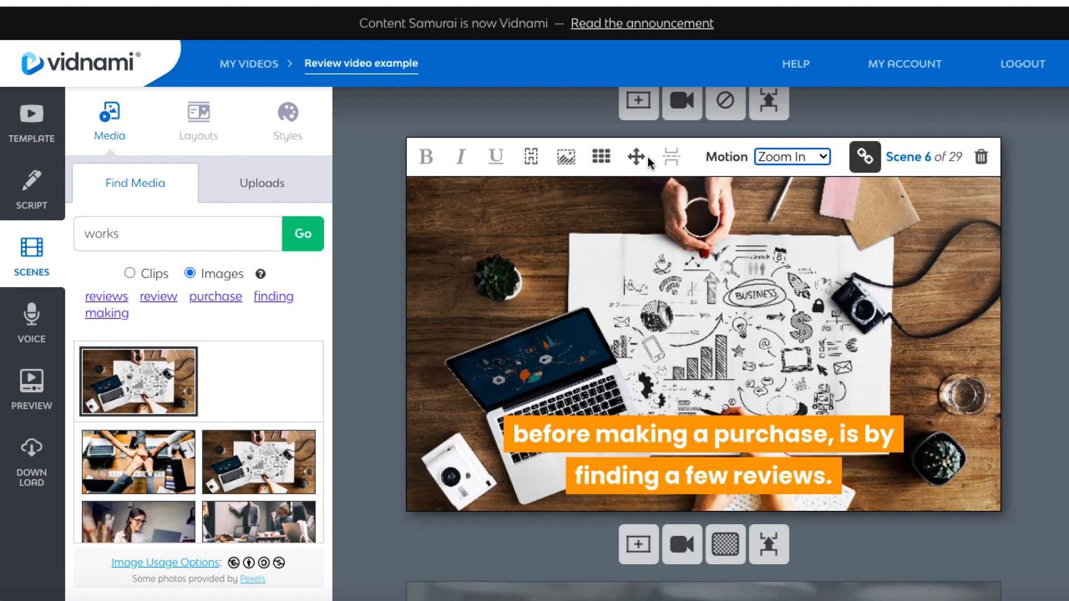
mouse_move(634, 157)
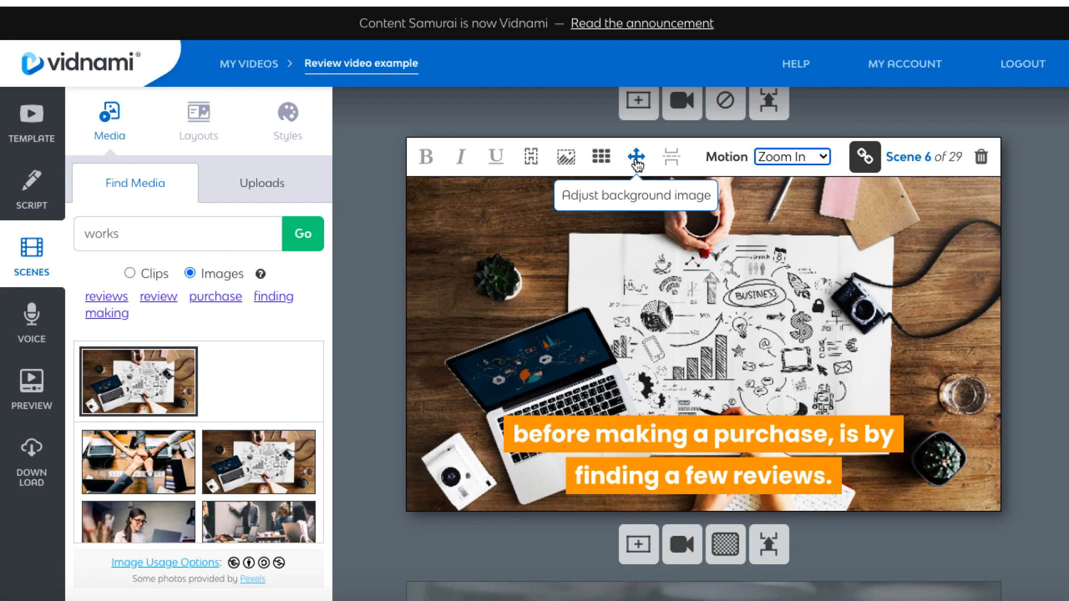
click(635, 157)
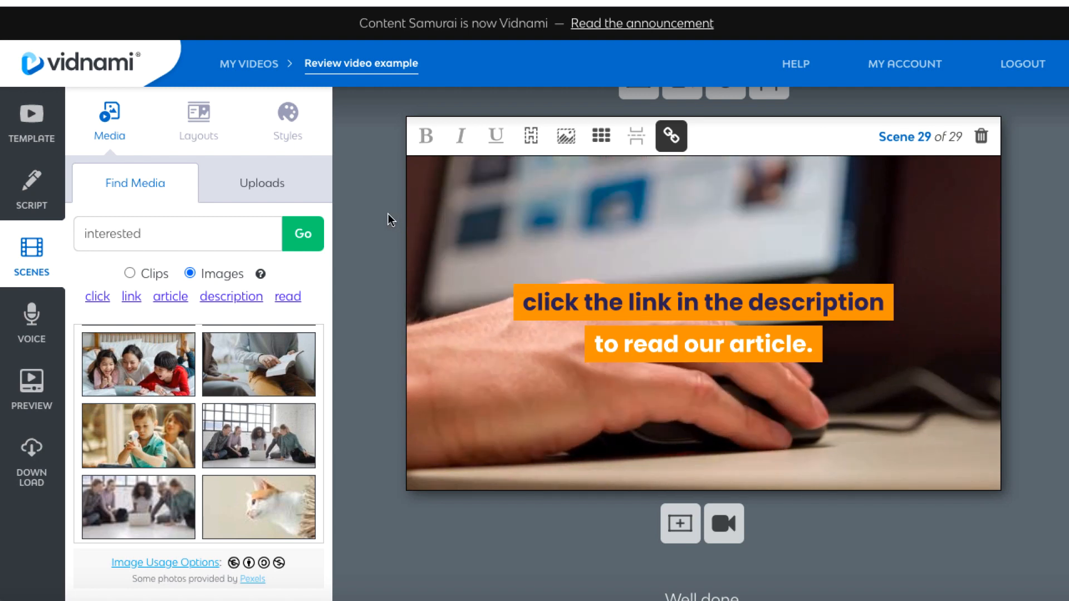
mouse_move(383, 219)
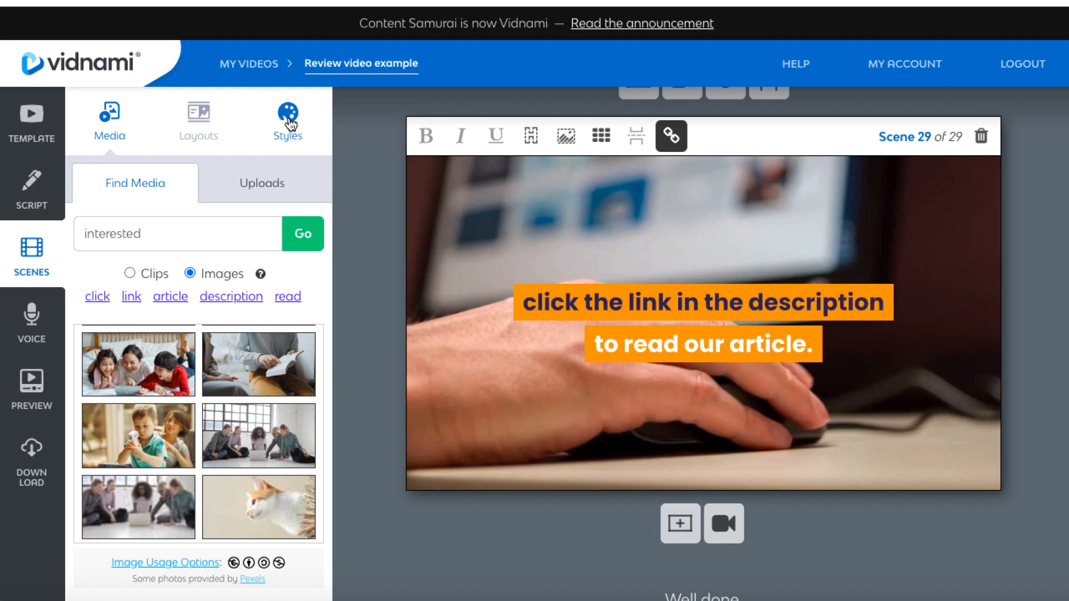
- Browse the Styles and Layouts tabs, then unlink scene 29 from the scene before it
click(287, 121)
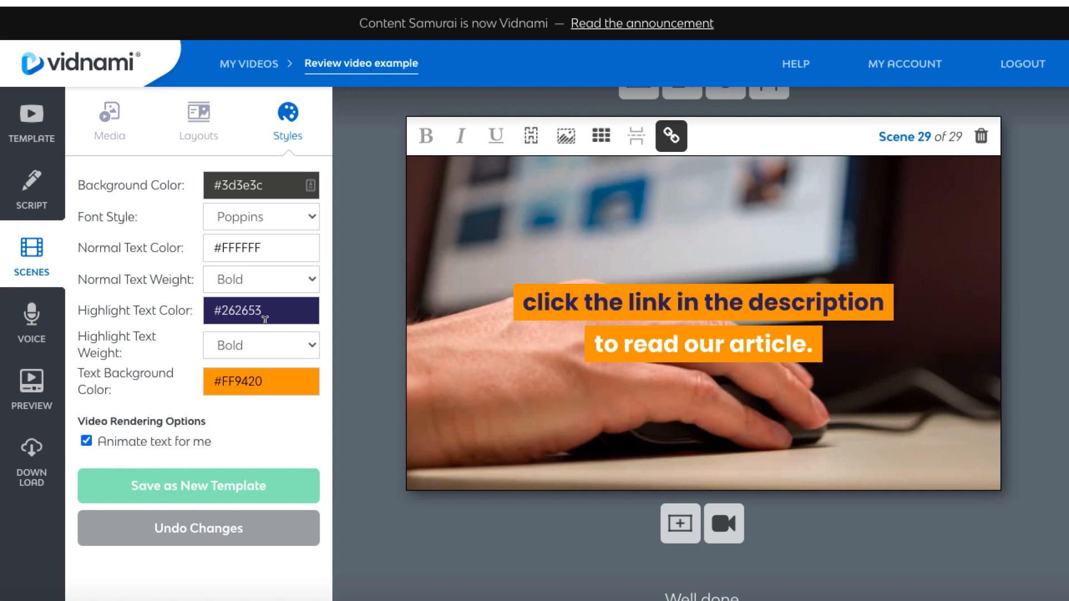
mouse_move(199, 123)
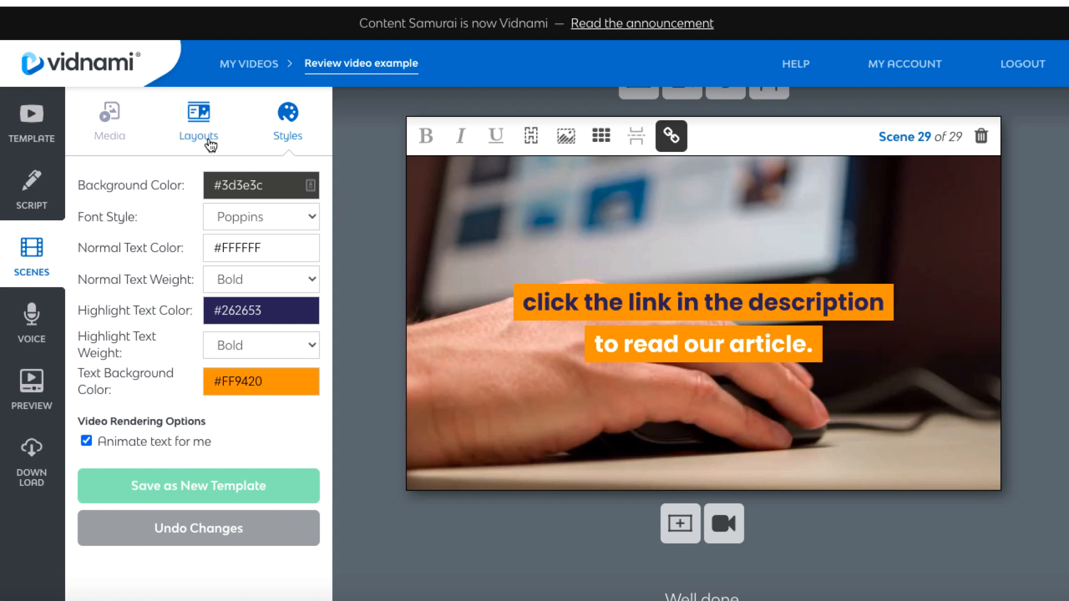
click(199, 121)
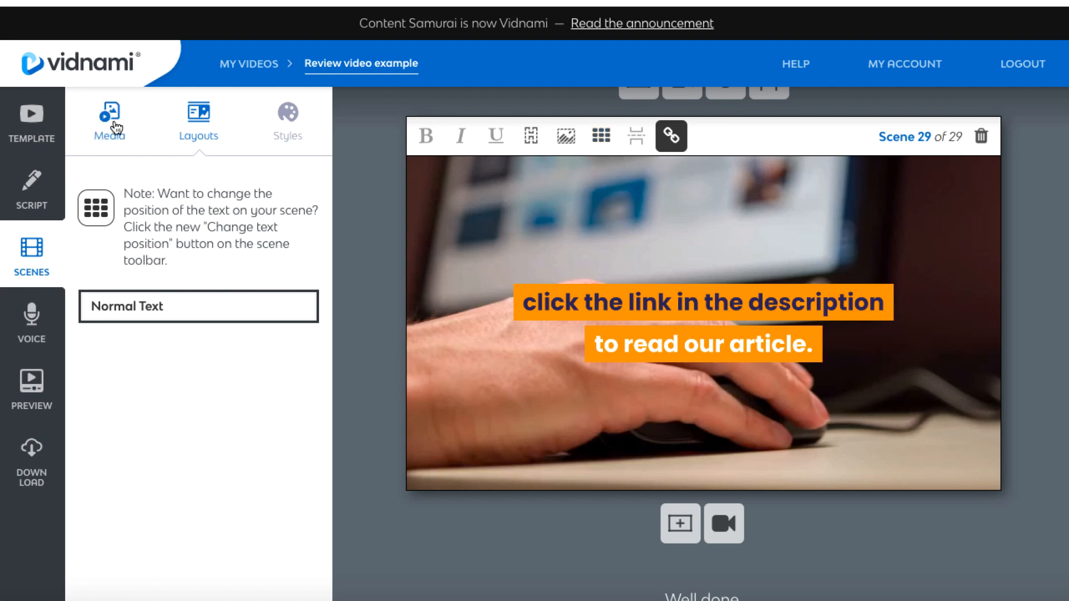
click(109, 119)
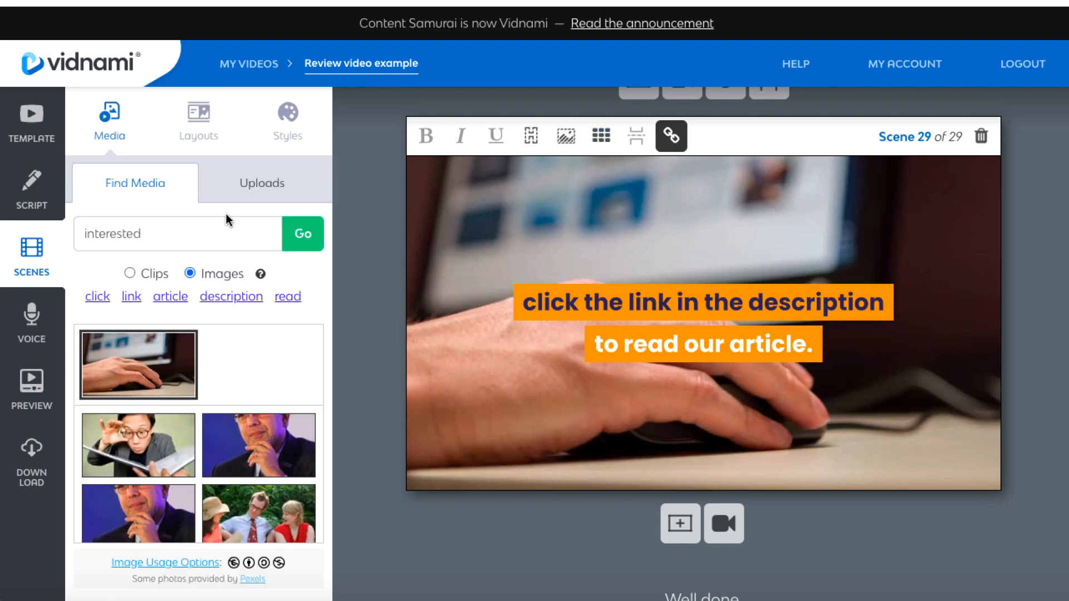
mouse_move(567, 136)
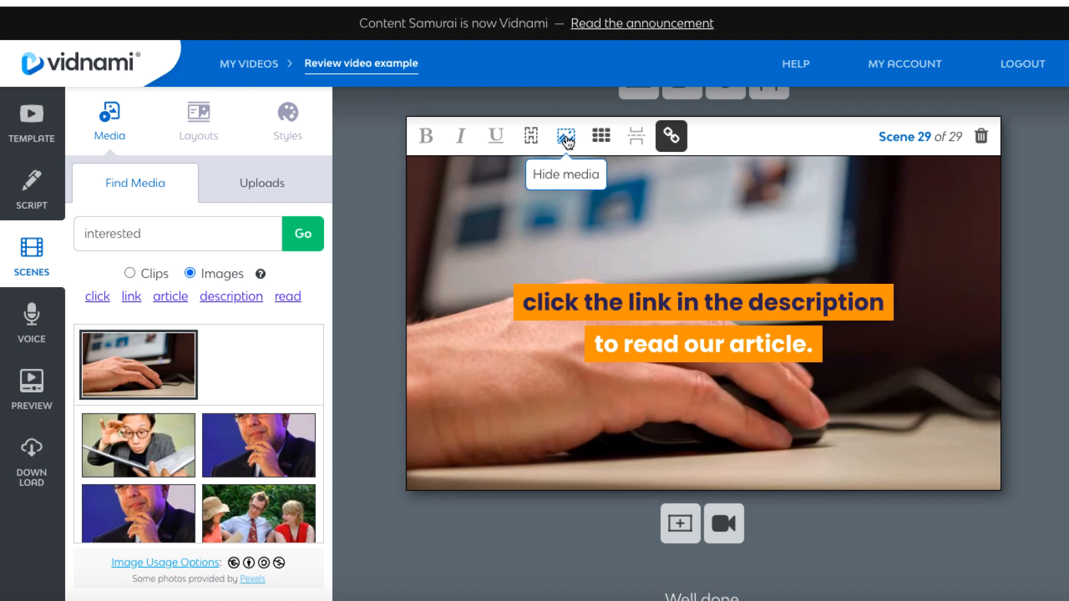
click(670, 136)
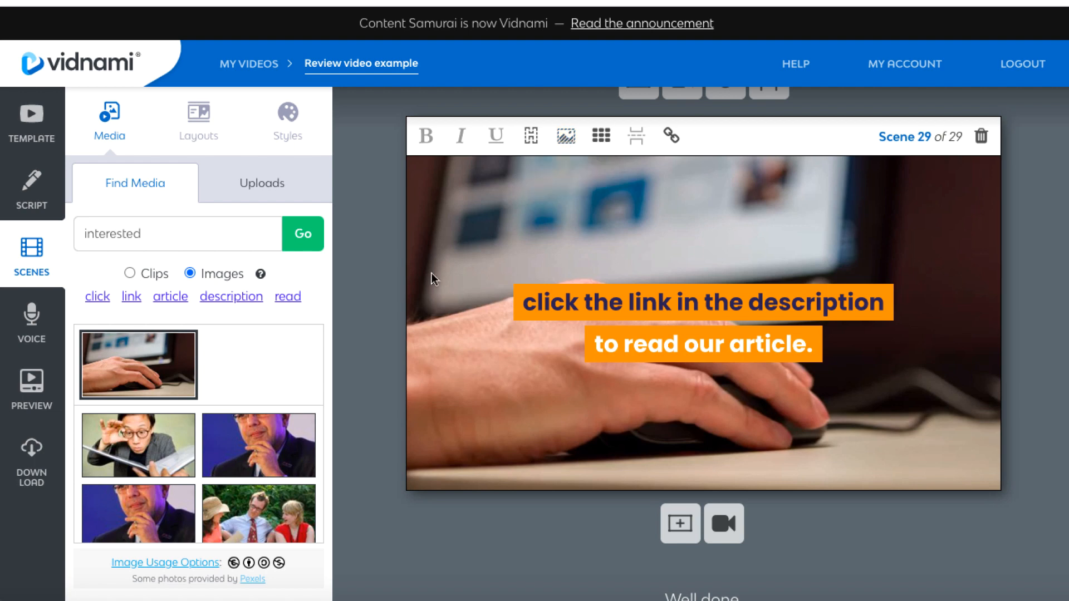
scroll(down, 3)
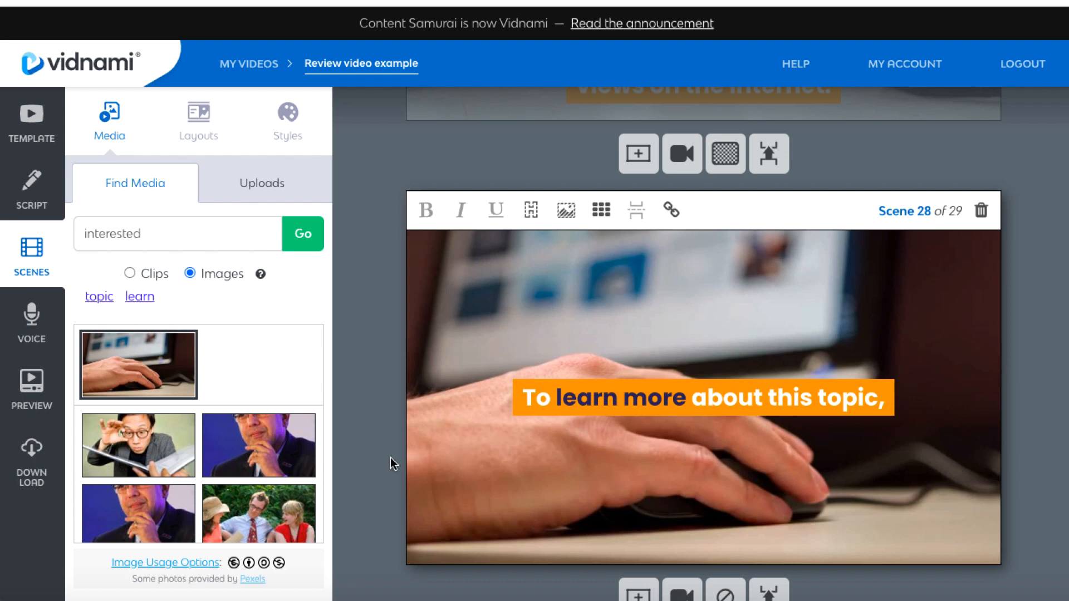
mouse_move(43, 172)
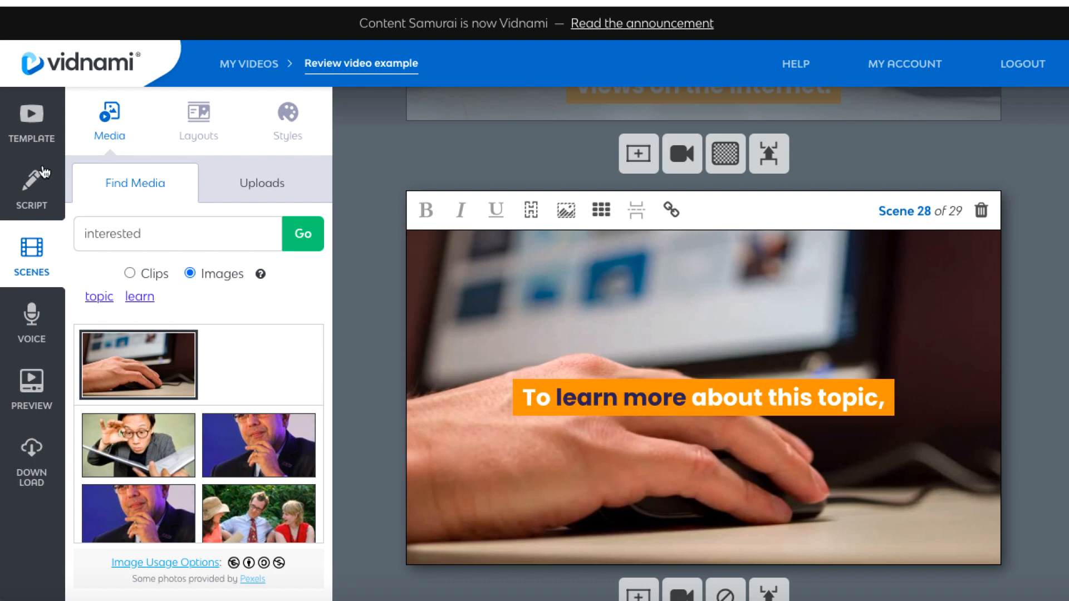